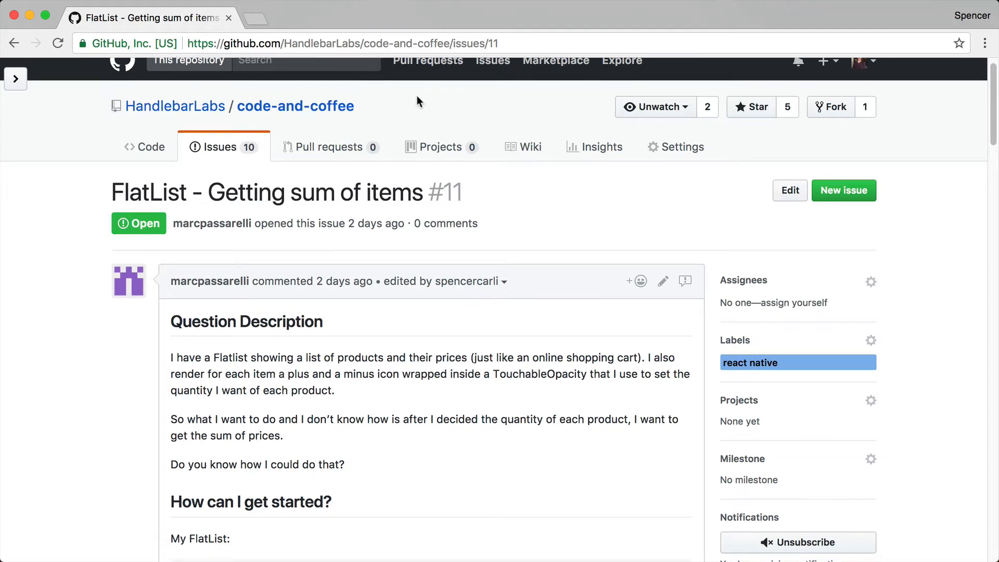
# - Test the starter app's per-item Add and Subtract counters in the simulator, bringing Item 1 to 3
pyautogui.scroll(-3)
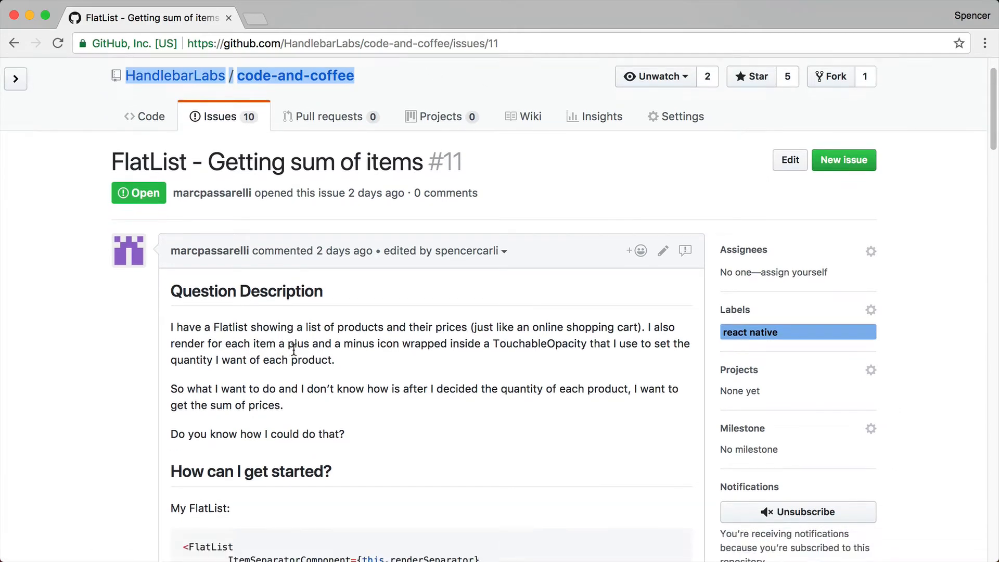
pyautogui.scroll(-3)
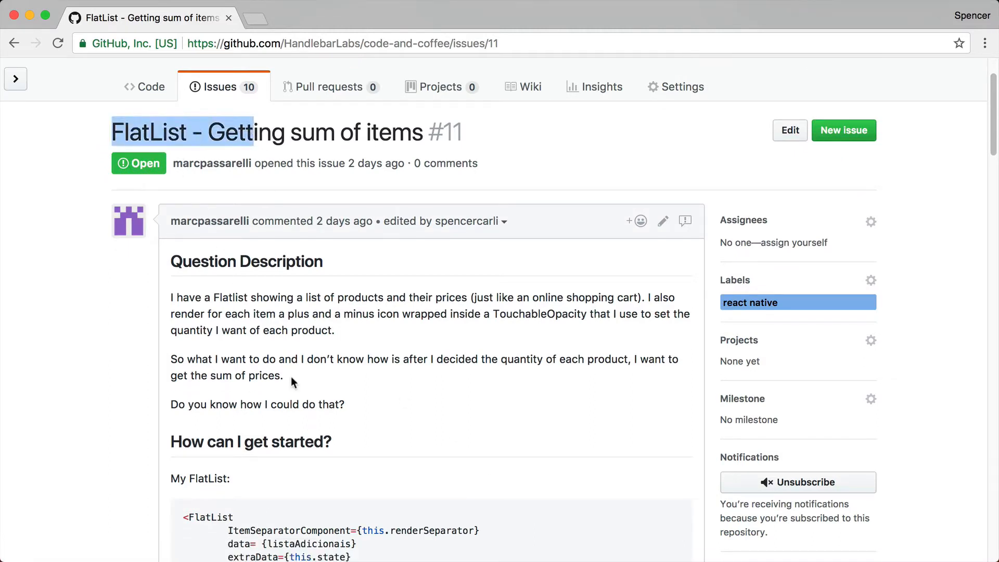
pyautogui.scroll(-3)
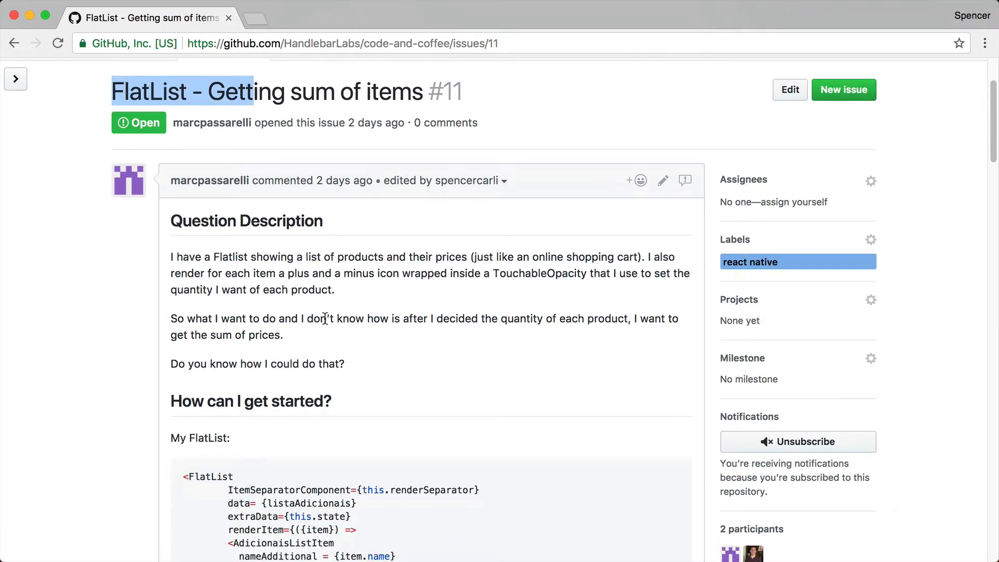
pyautogui.scroll(-3)
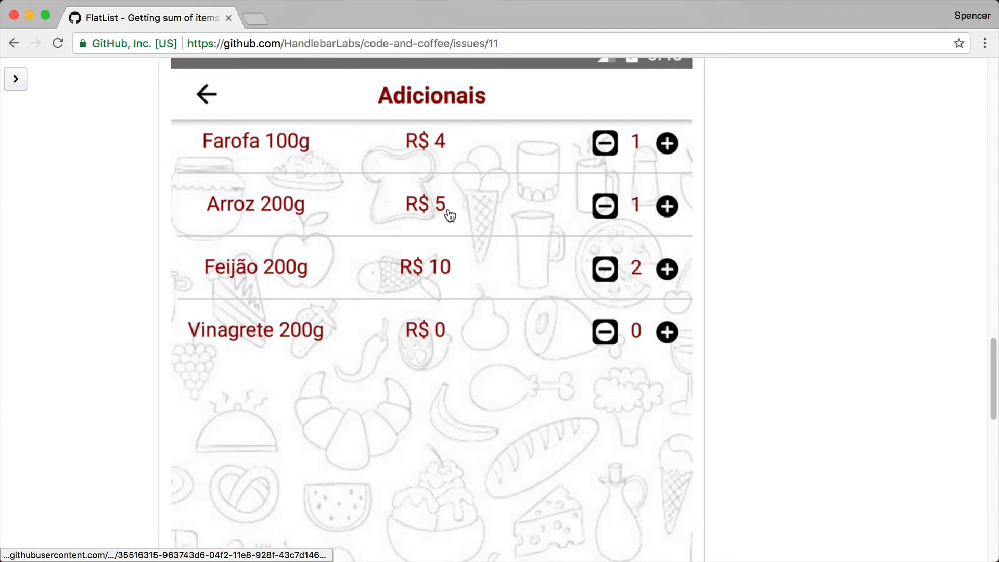
pyautogui.moveTo(545, 160)
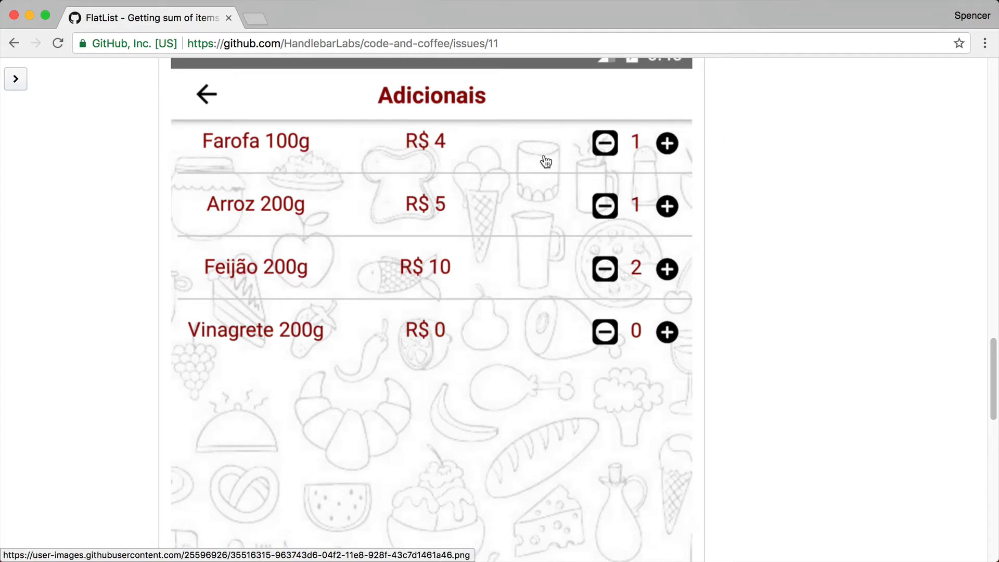
pyautogui.scroll(-3)
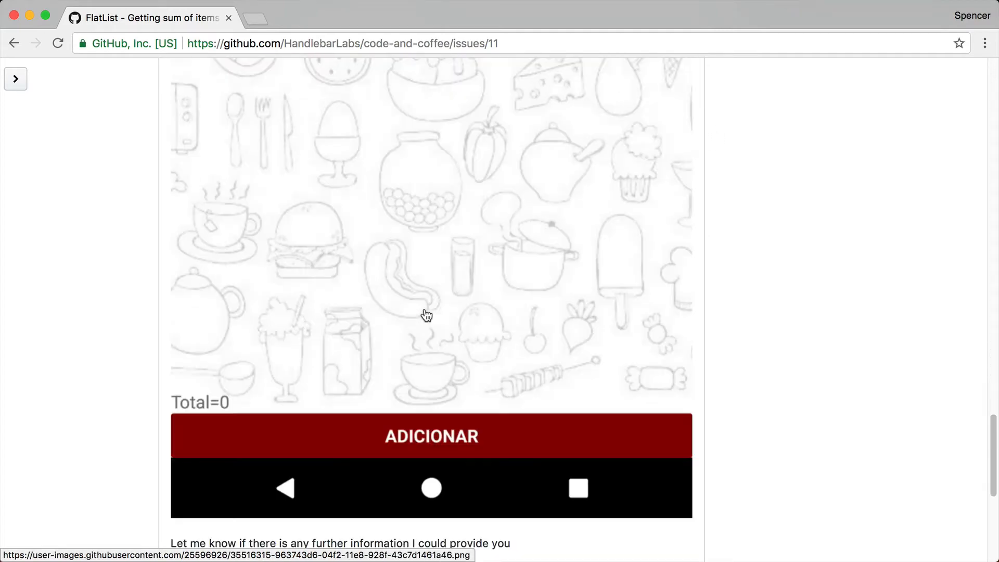
pyautogui.scroll(-3)
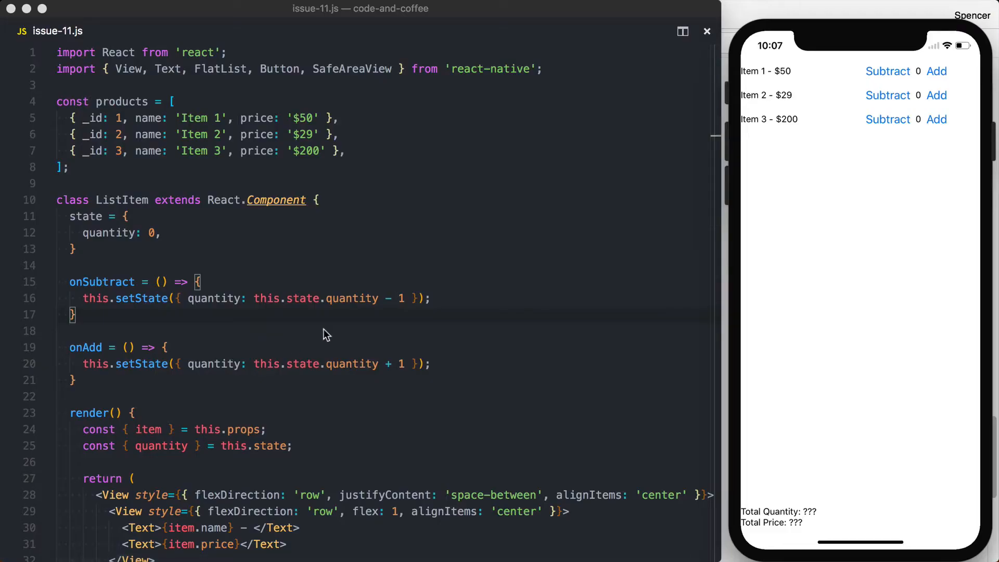
pyautogui.click(936, 71)
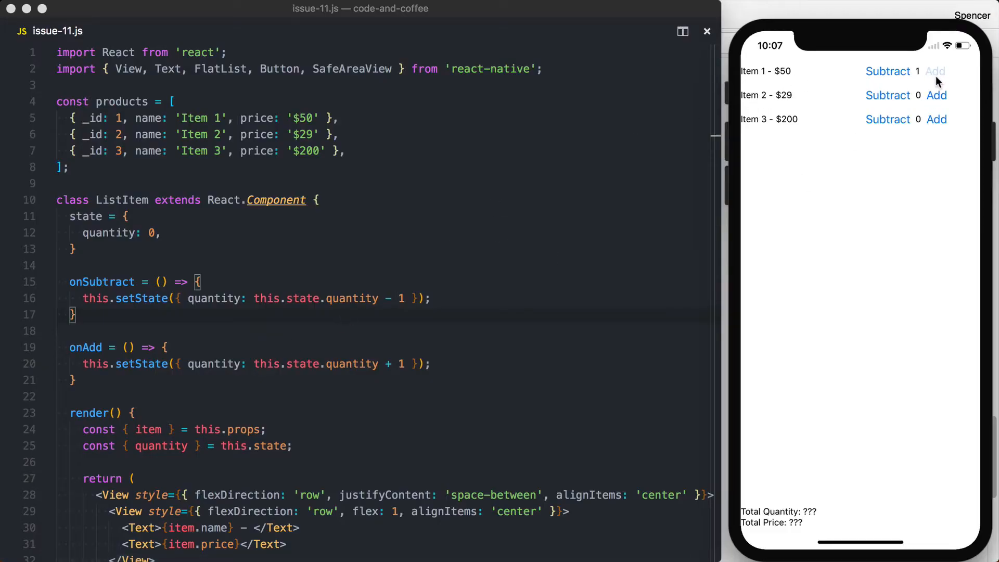
pyautogui.click(887, 95)
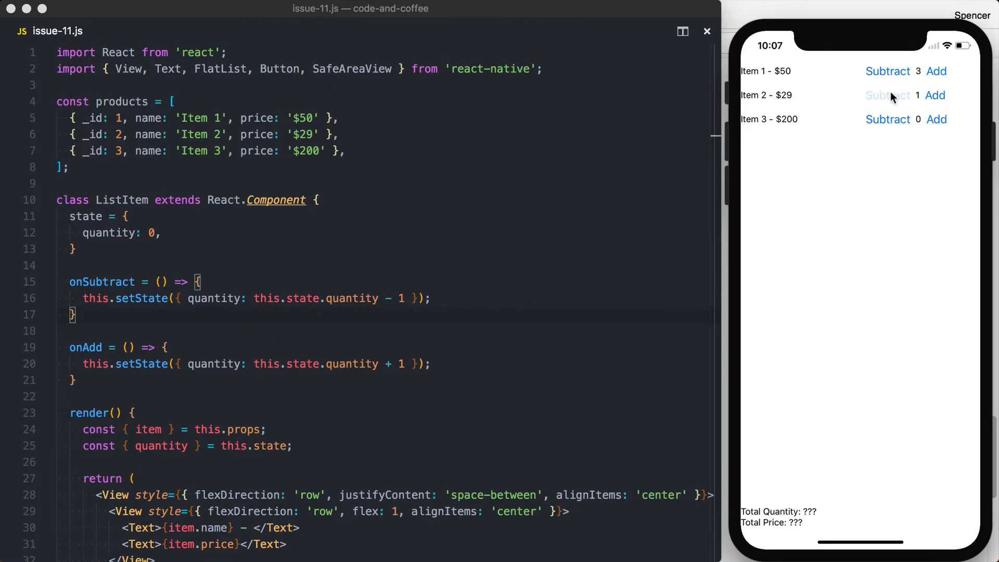
pyautogui.click(887, 95)
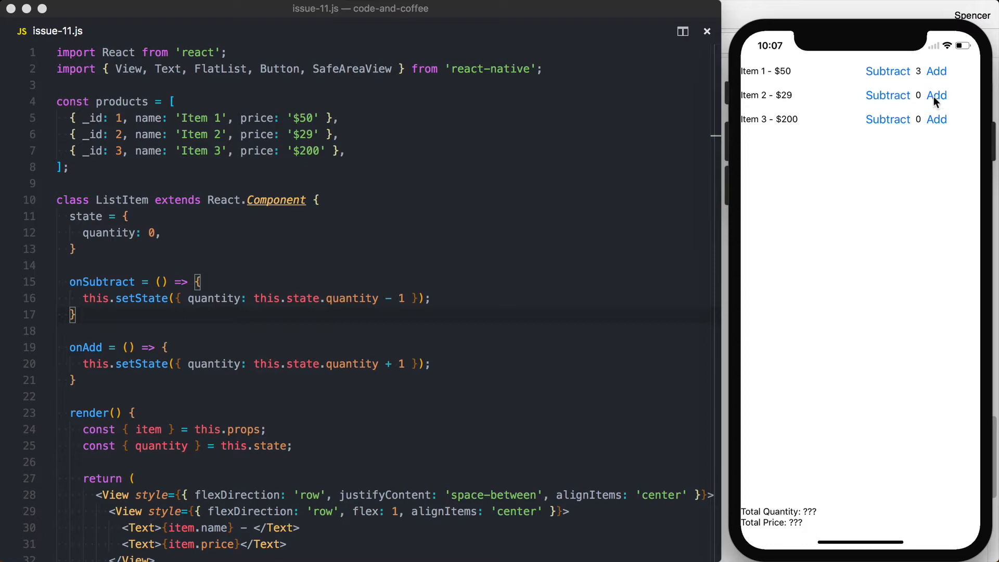
pyautogui.moveTo(773, 528)
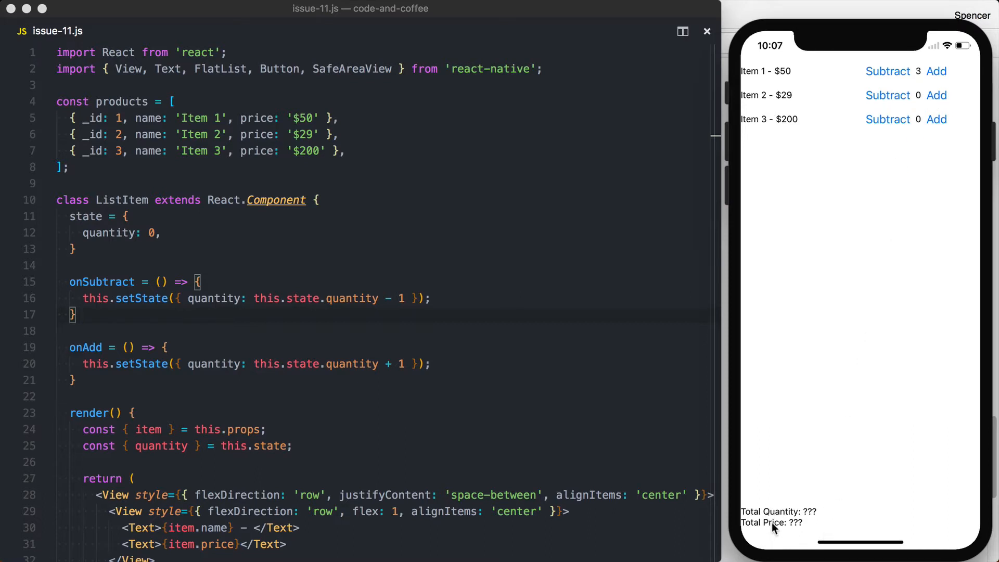
pyautogui.moveTo(771, 525)
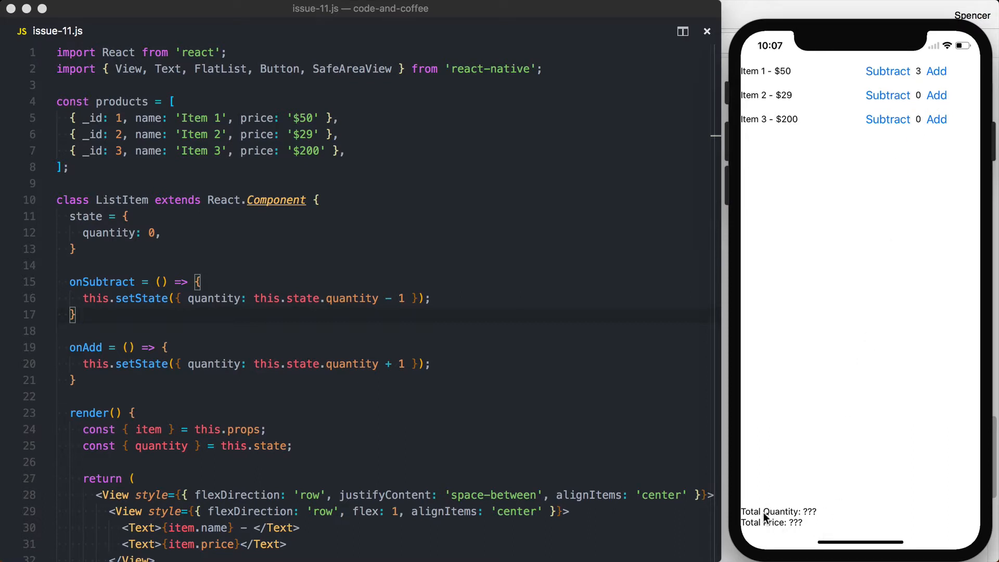
pyautogui.moveTo(798, 528)
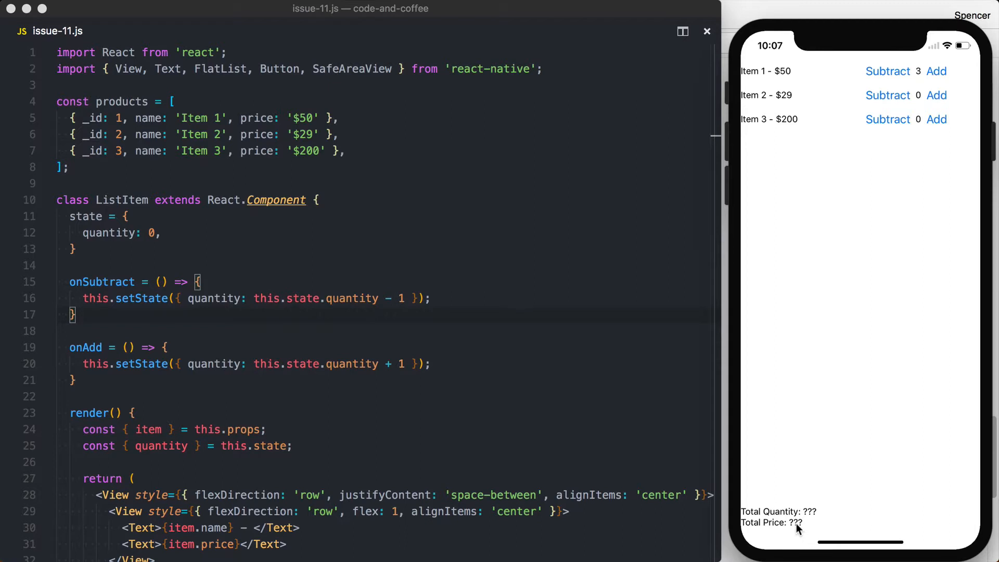
pyautogui.moveTo(874, 44)
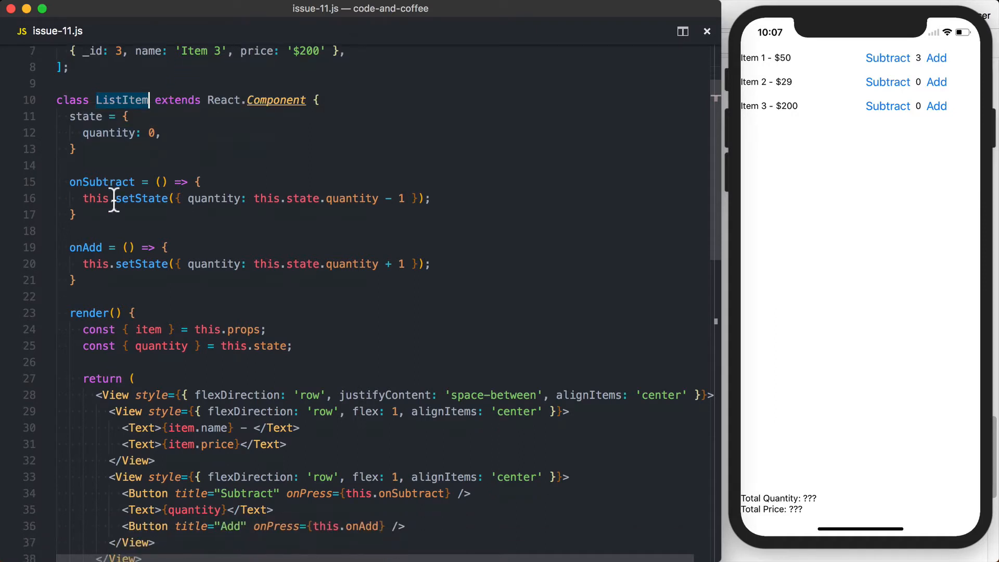
pyautogui.moveTo(162, 296)
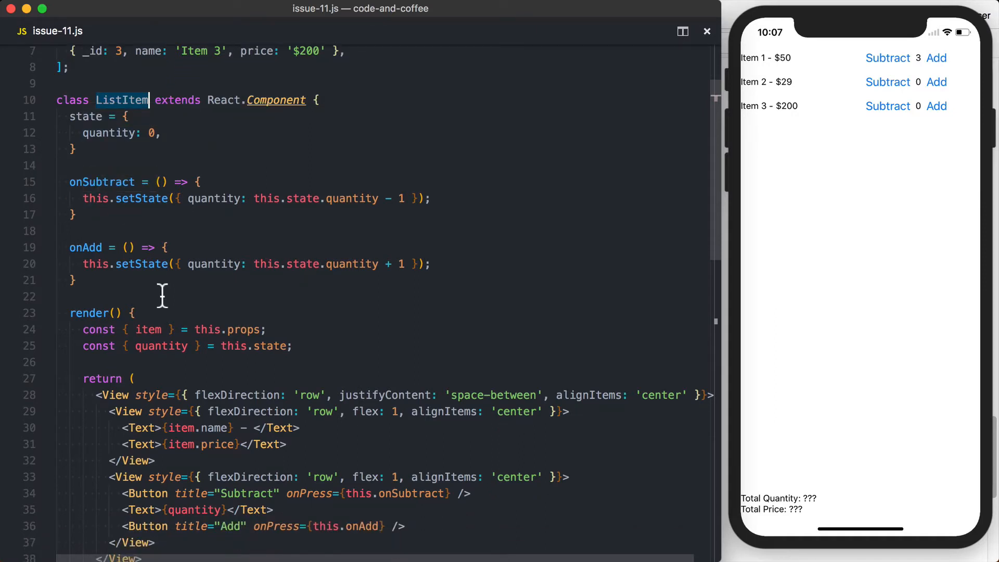
pyautogui.scroll(-3)
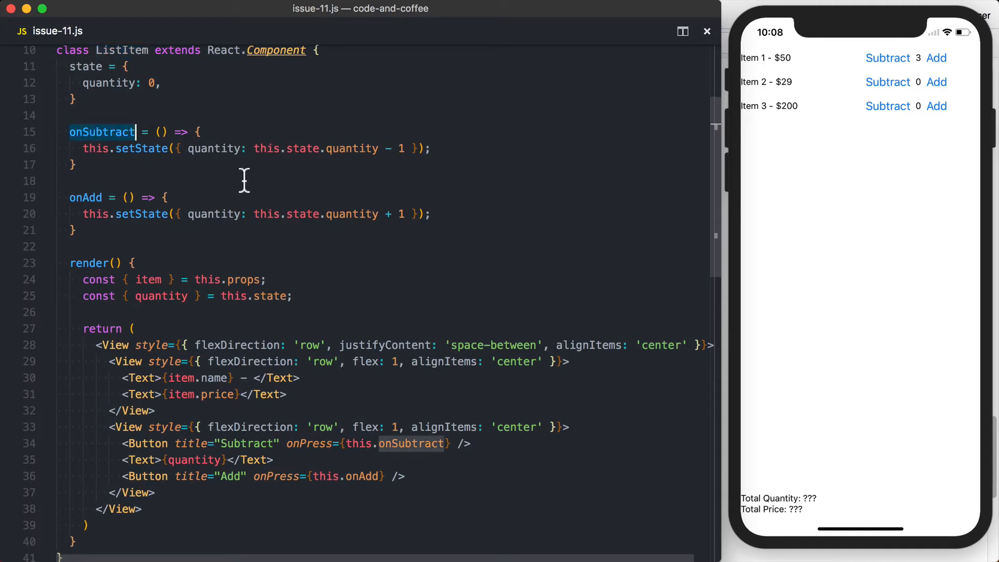
pyautogui.scroll(-3)
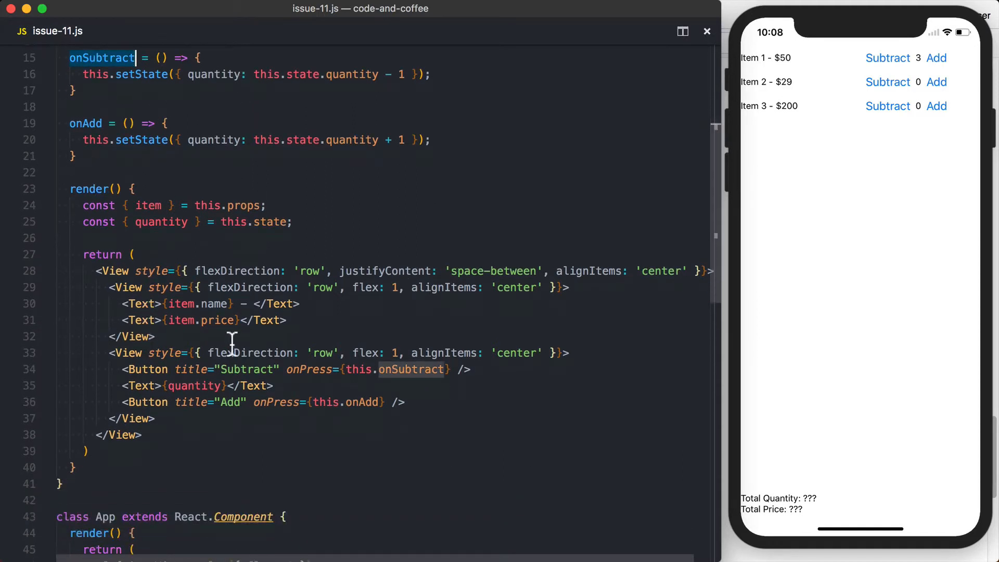
pyautogui.scroll(-3)
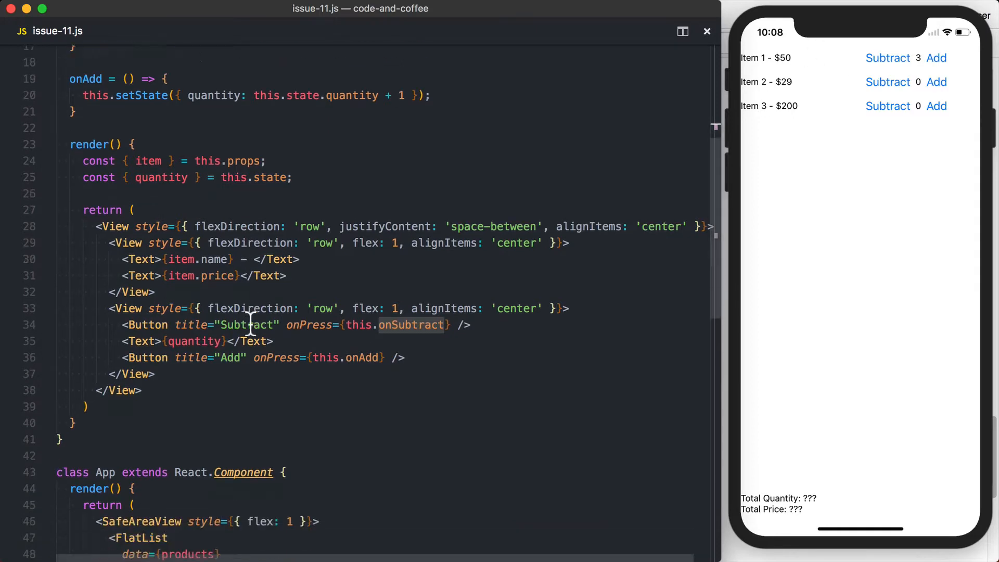
pyautogui.scroll(-3)
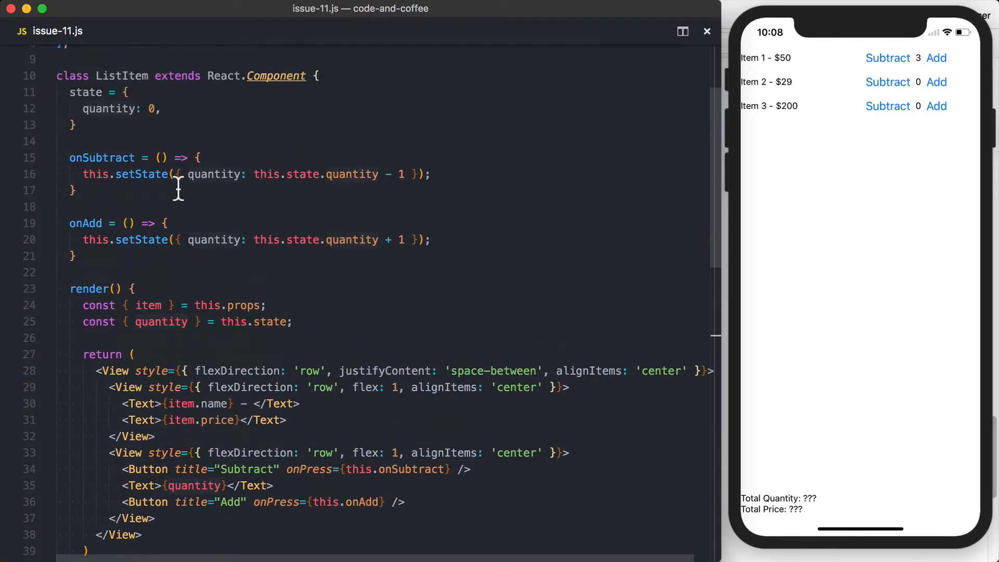
pyautogui.doubleClick(122, 75)
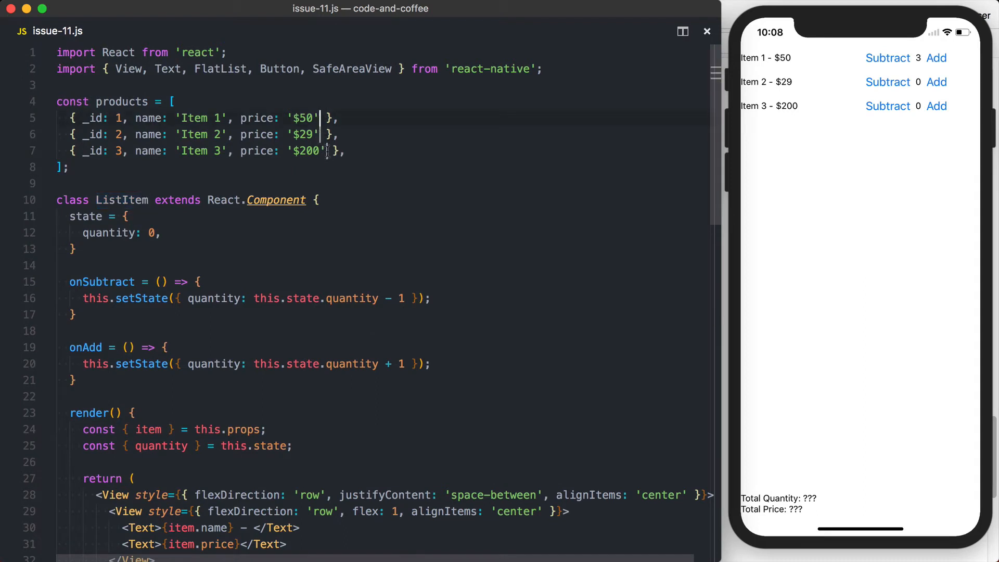
# - Add quantity: 0 to each product object
pyautogui.write(', quantity')
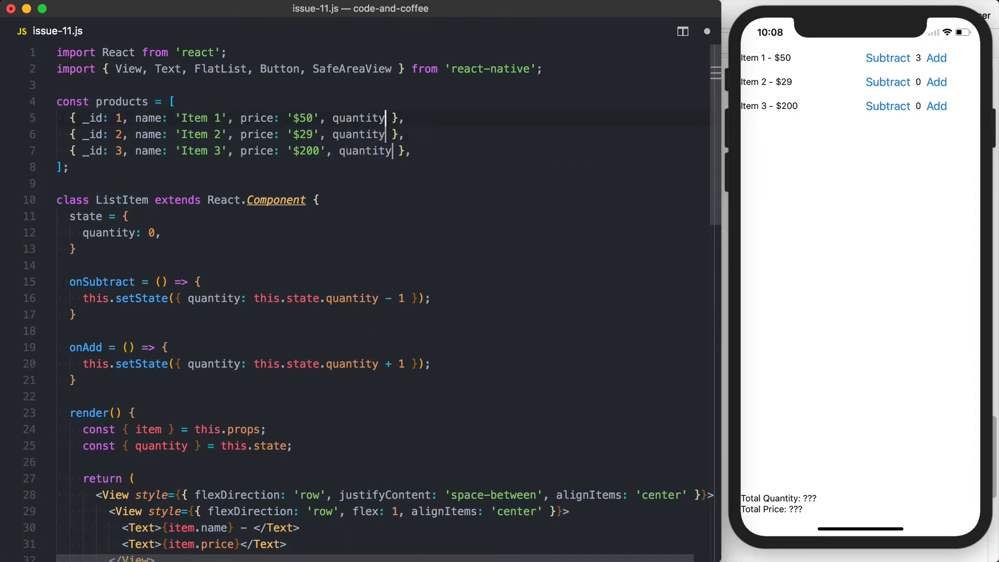
pyautogui.write(': 0')
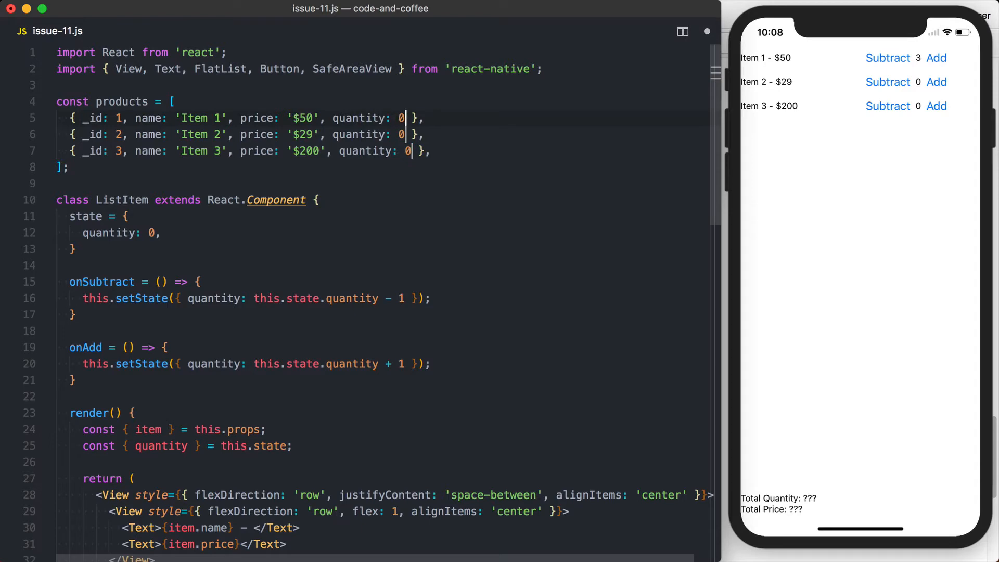
pyautogui.scroll(-3)
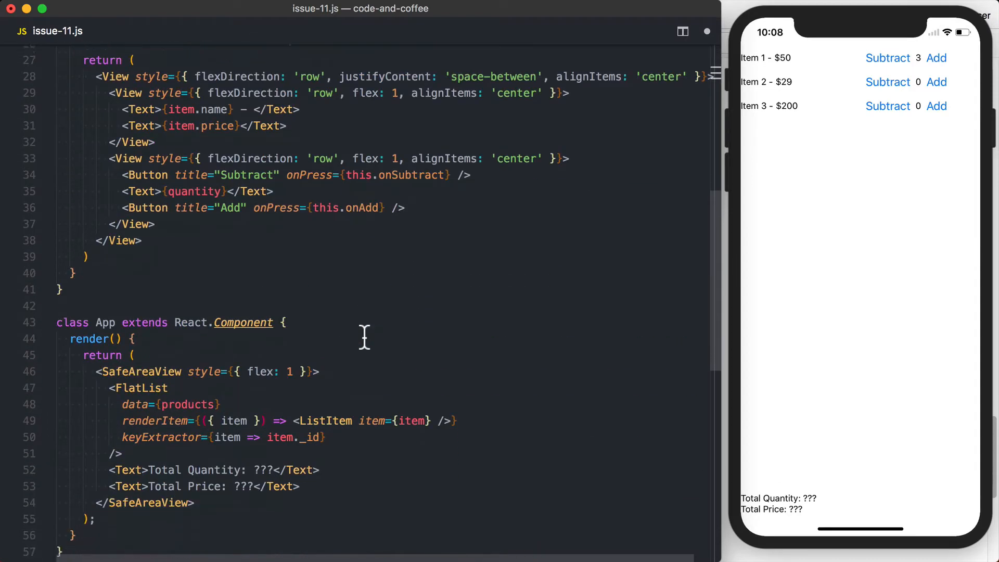
pyautogui.scroll(-3)
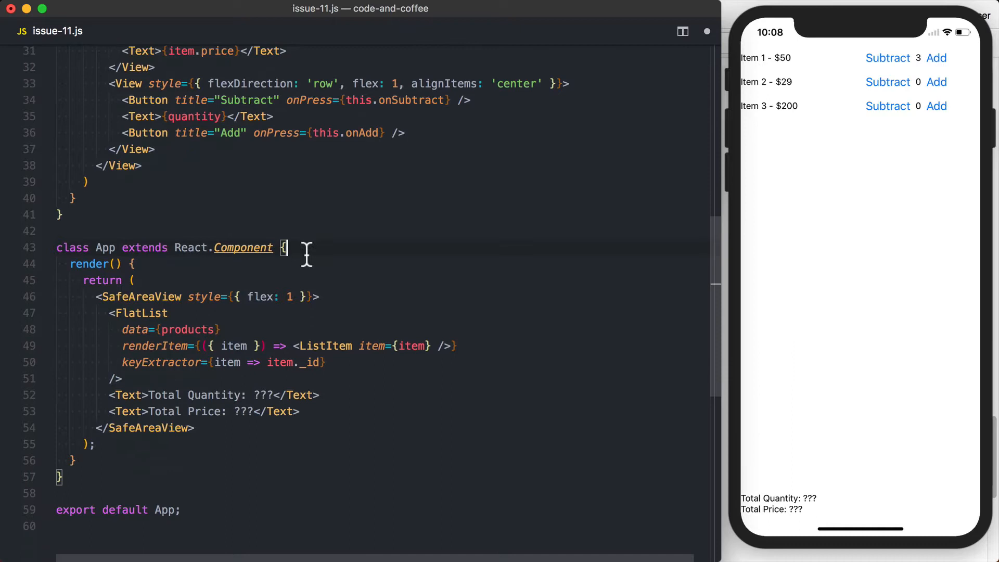
# - Add state = { products, } to the App class
pyautogui.write('state = {}')
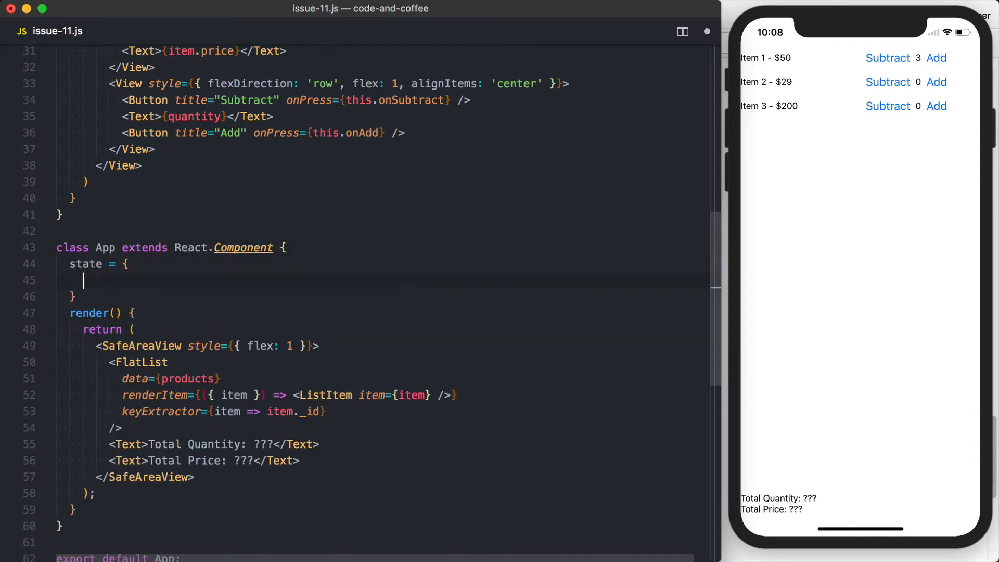
pyautogui.write('products:')
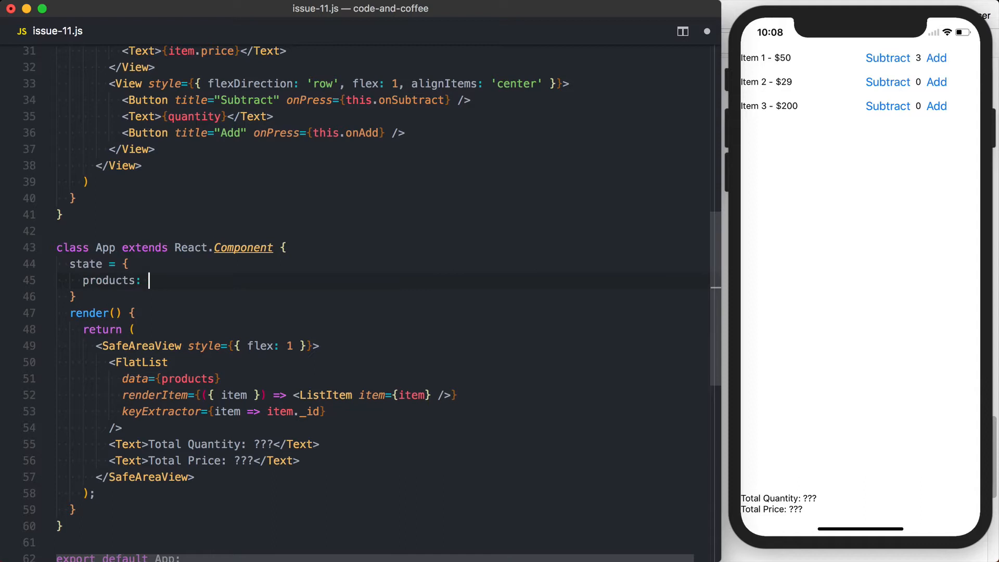
pyautogui.write(',')
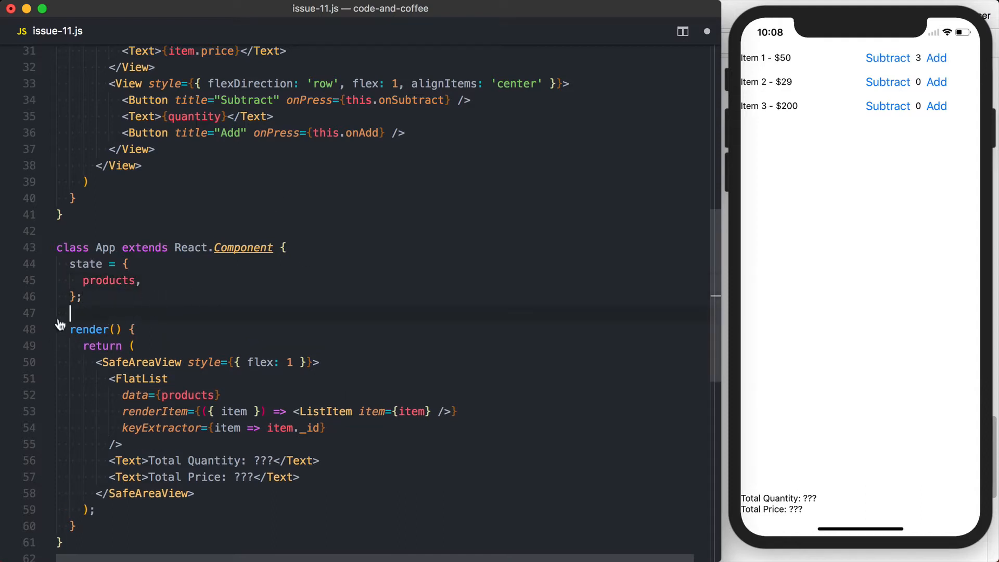
pyautogui.write('th')
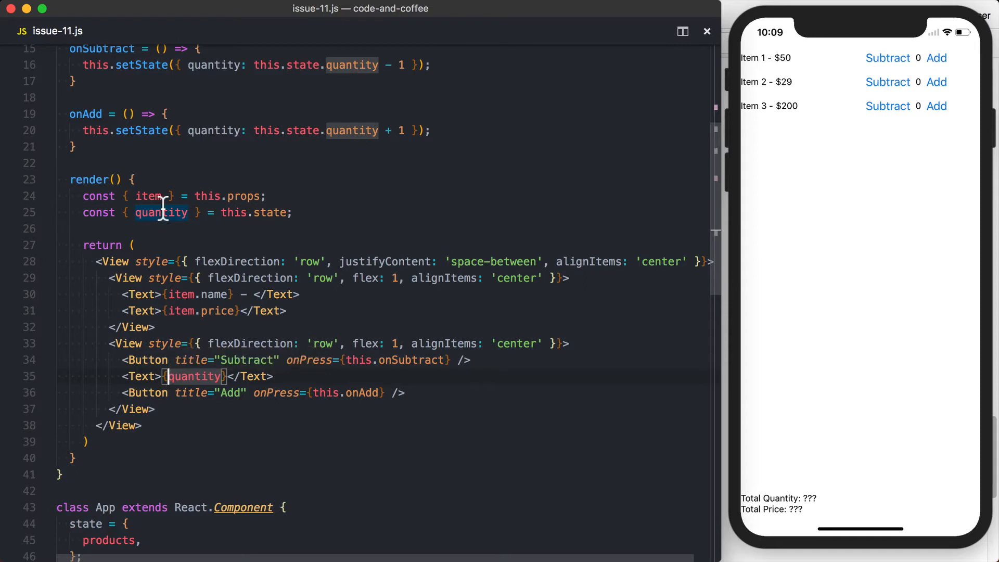
# - Show item.quantity in ListItem and paste the onSubtract and onAdd handlers into App
pyautogui.write('item.')
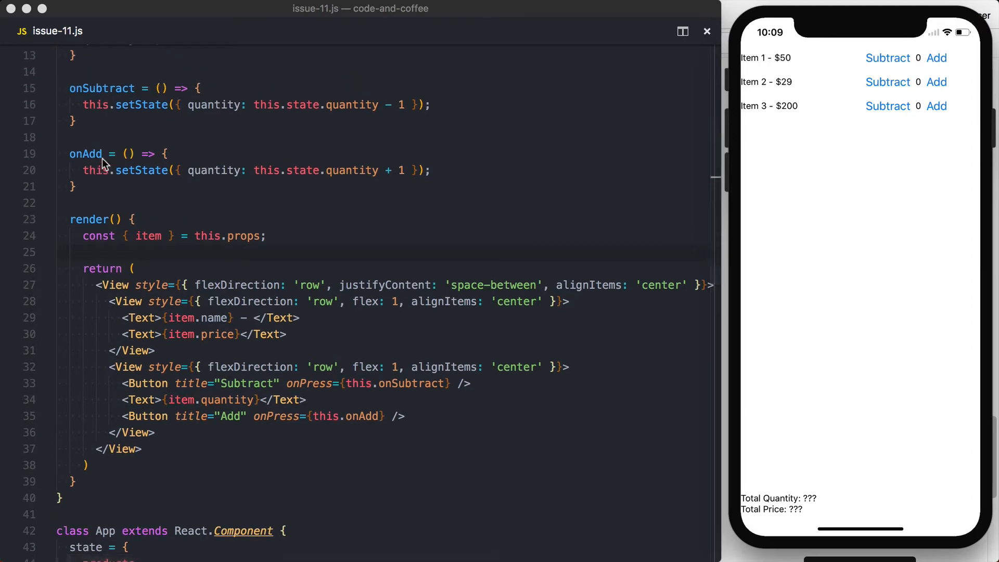
pyautogui.scroll(-3)
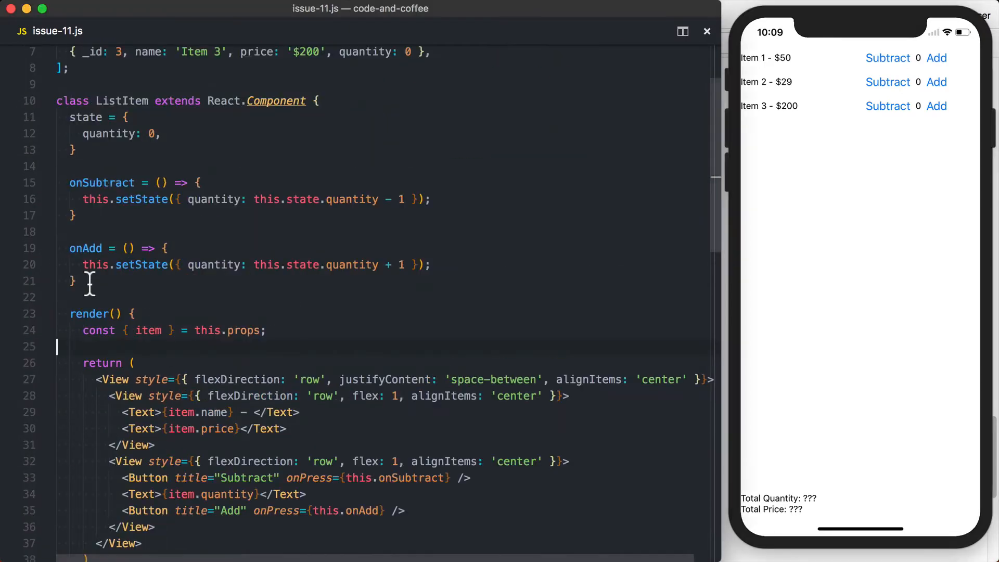
pyautogui.scroll(-3)
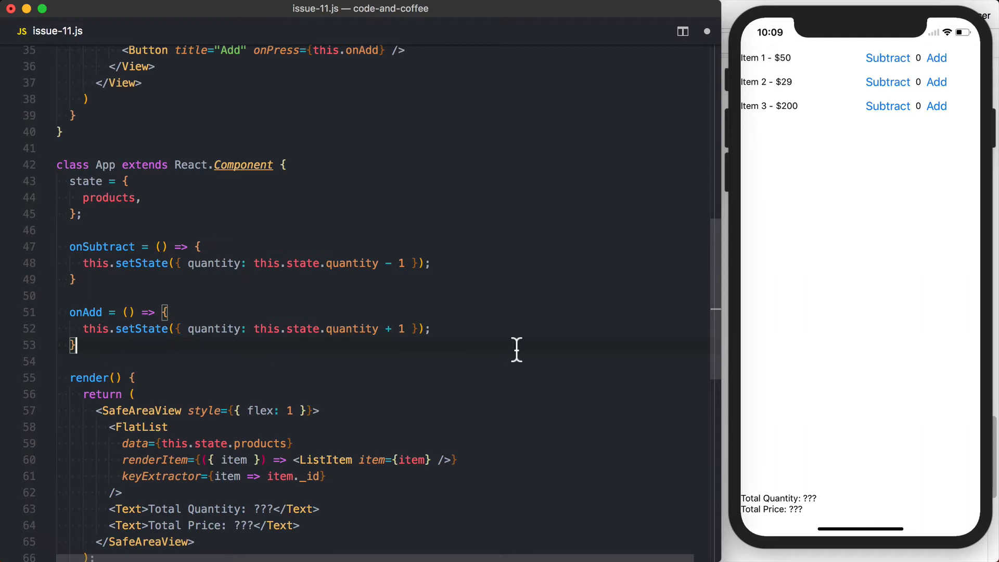
# - Add an item parameter to App's onSubtract and onAdd handlers
pyautogui.scroll(-3)
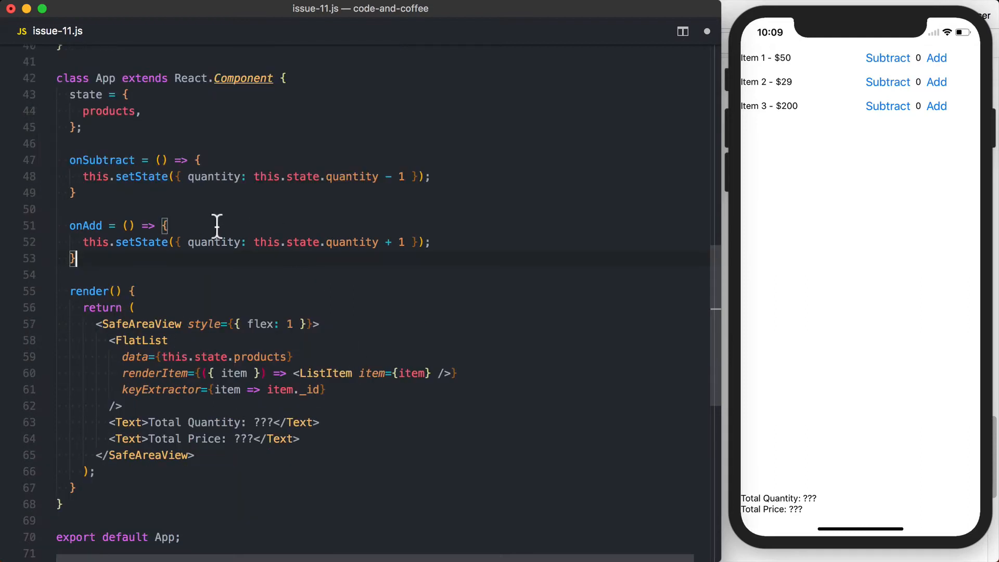
pyautogui.doubleClick(102, 160)
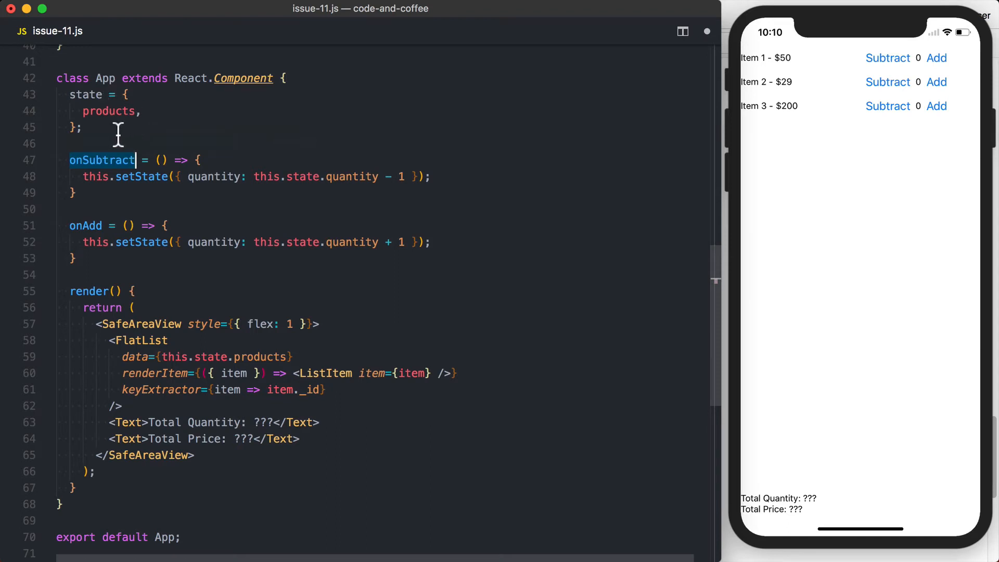
pyautogui.moveTo(165, 205)
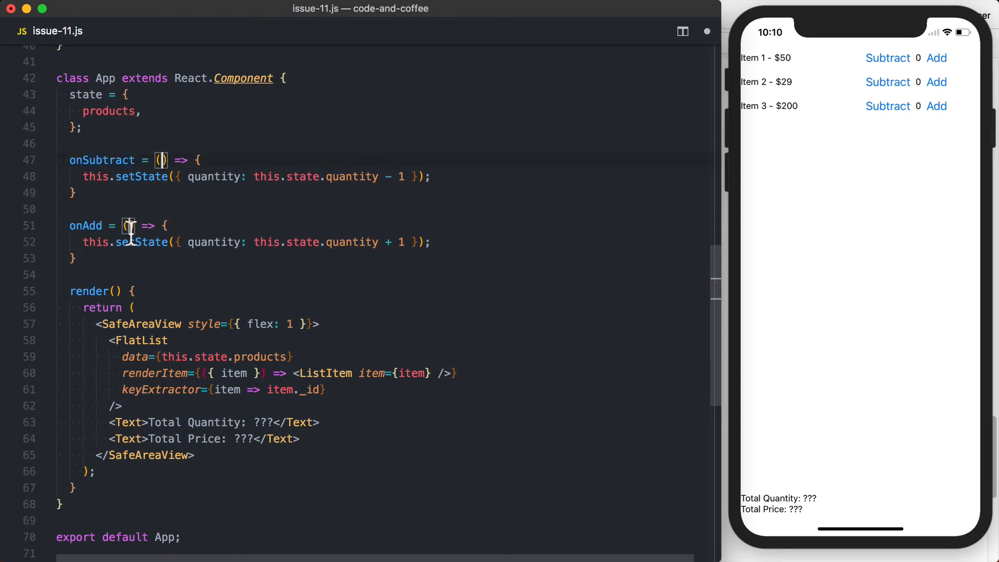
pyautogui.write('item')
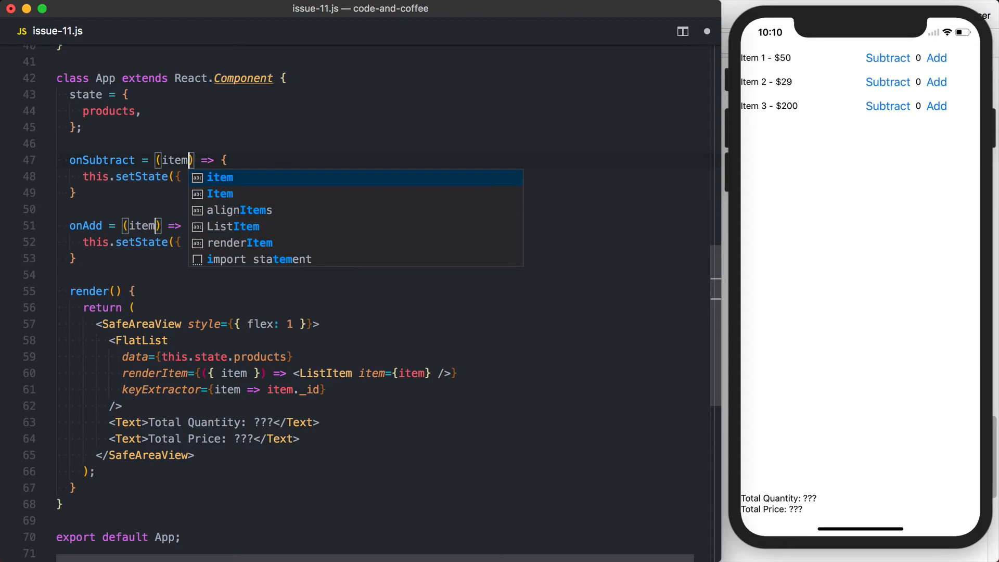
pyautogui.write('quantity: this.state.quantity - 1 });')
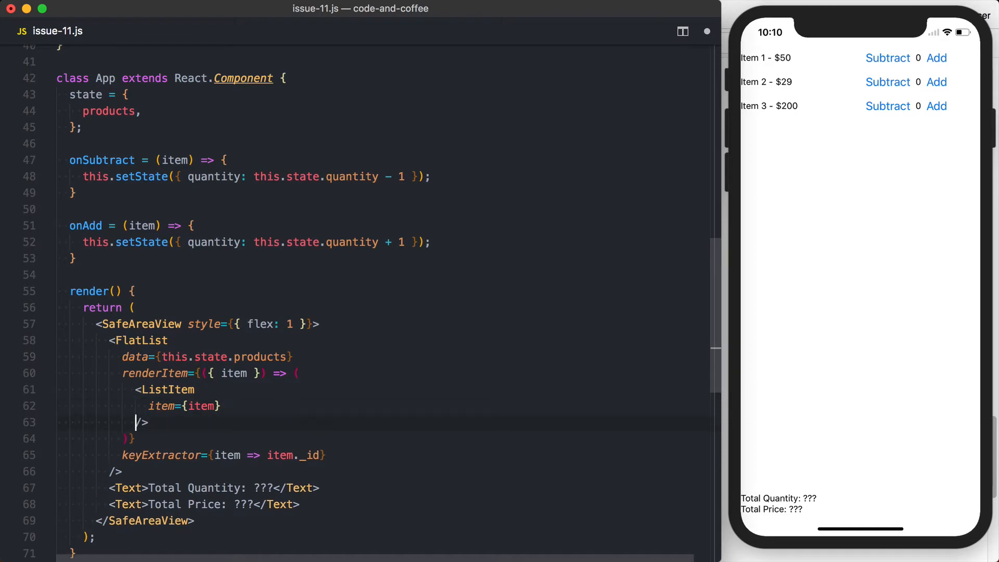
# - Destructure index in renderItem and pass ListItem onSubtract={() => this.onSubtract(item, index)}
pyautogui.press('enter')
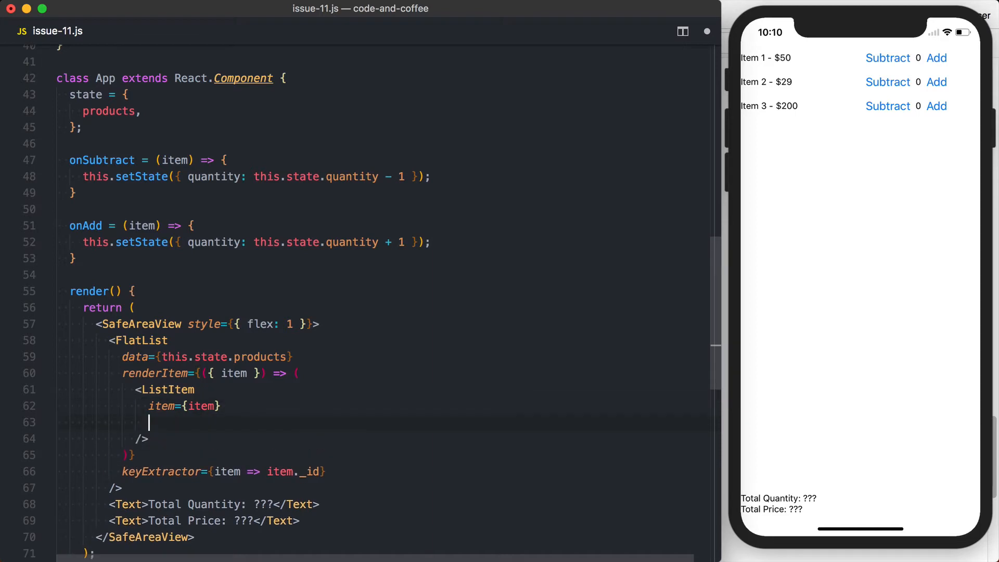
pyautogui.write('onSubtract')
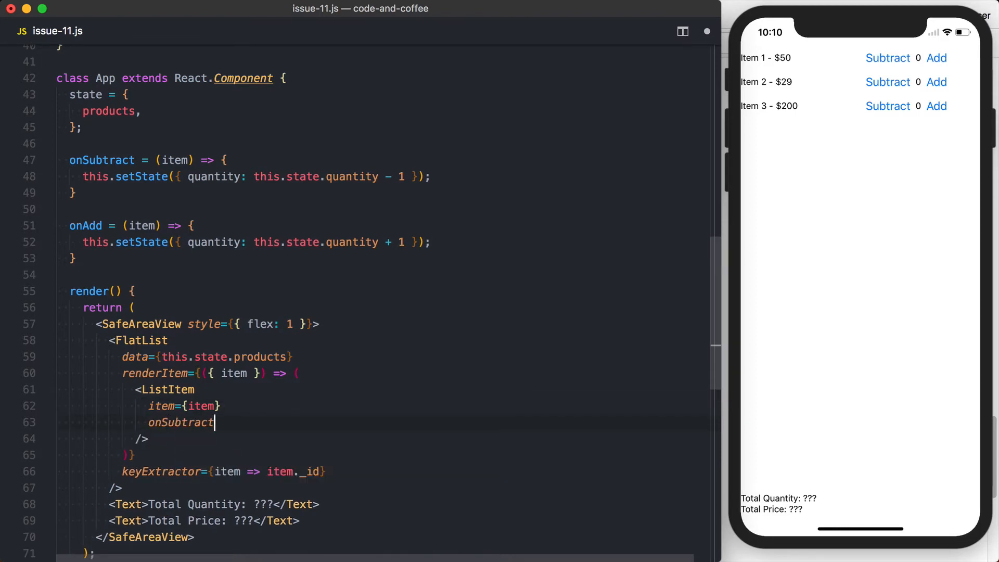
pyautogui.write('={() =>}')
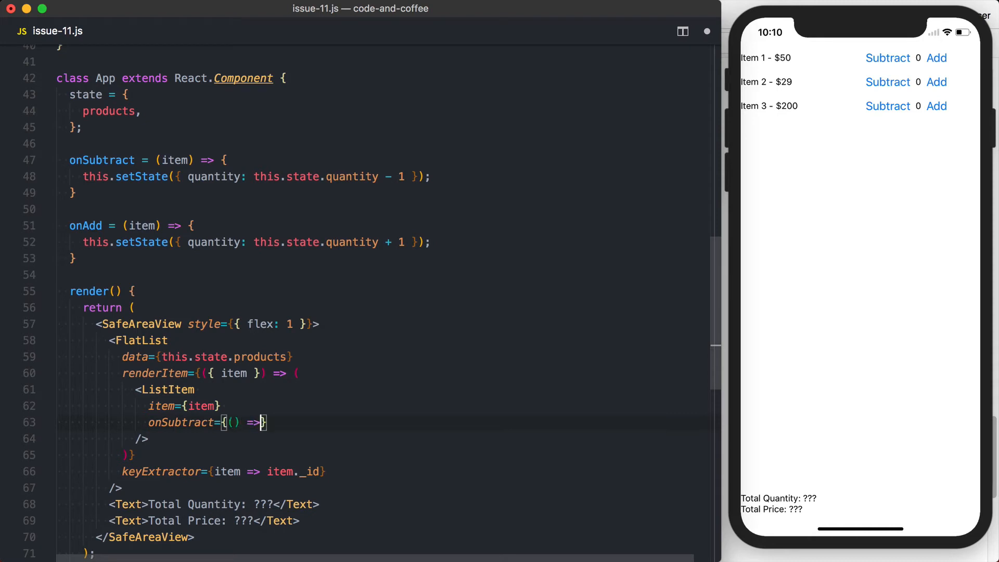
pyautogui.write('this.onSubtract(item,')
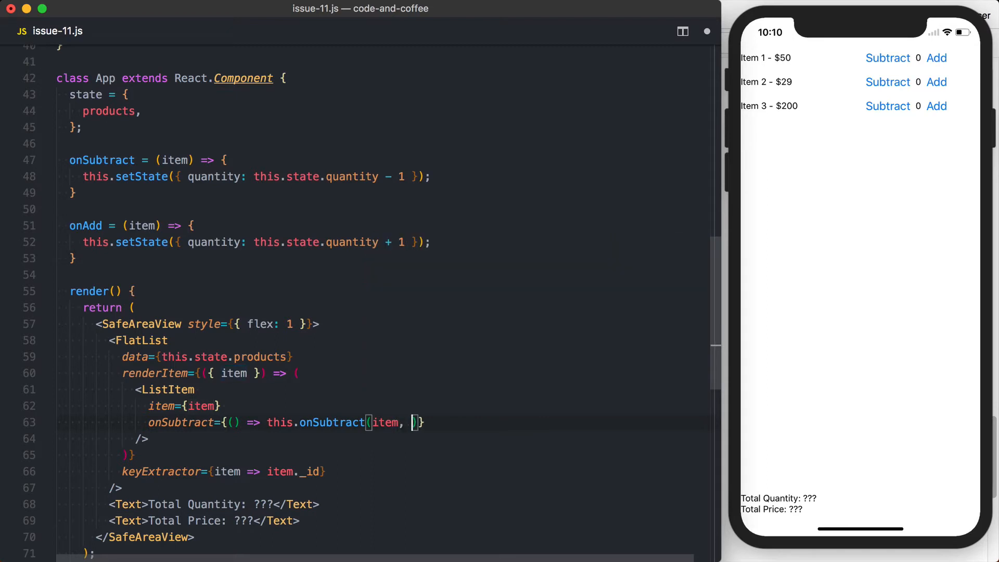
pyautogui.write('index')
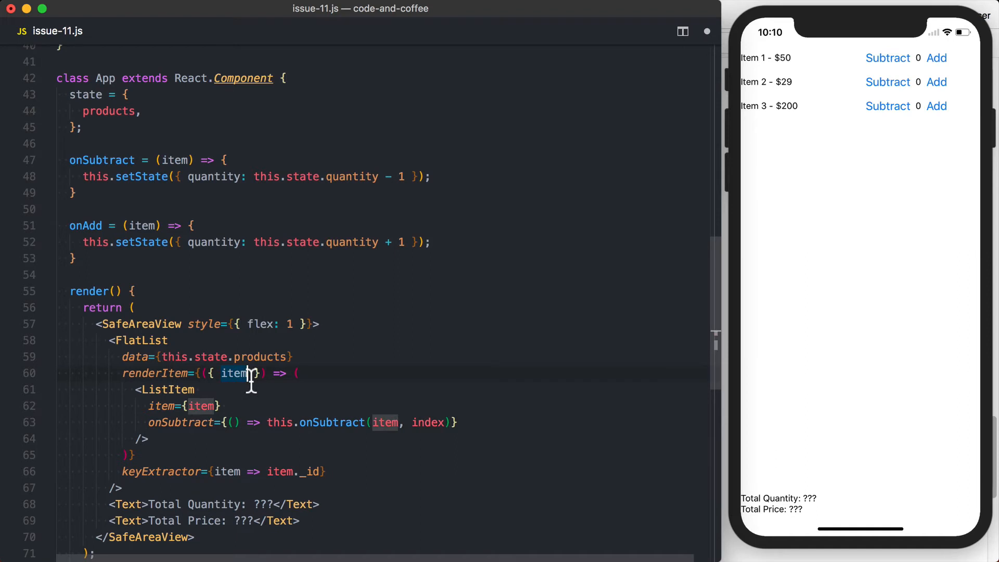
pyautogui.write(', index')
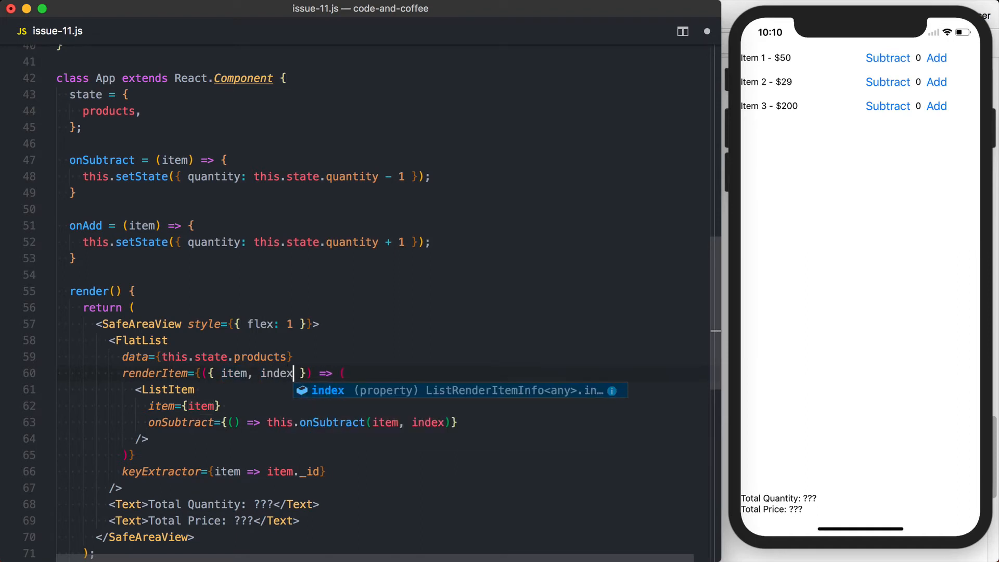
pyautogui.write('`')
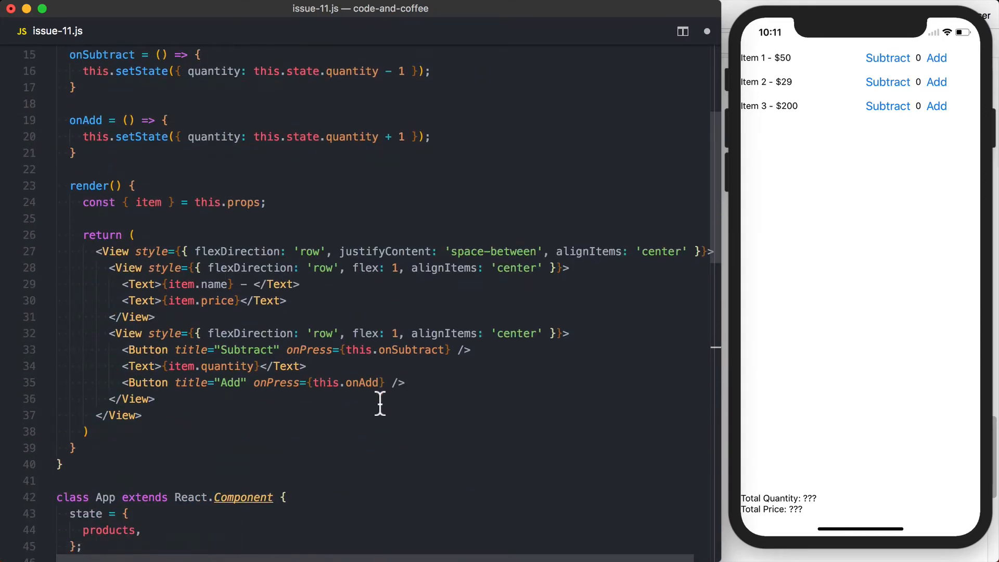
# - Remove ListItem's state and handlers, use this.props.onSubtract/onAdd, and pass onAdd from App
pyautogui.scroll(-3)
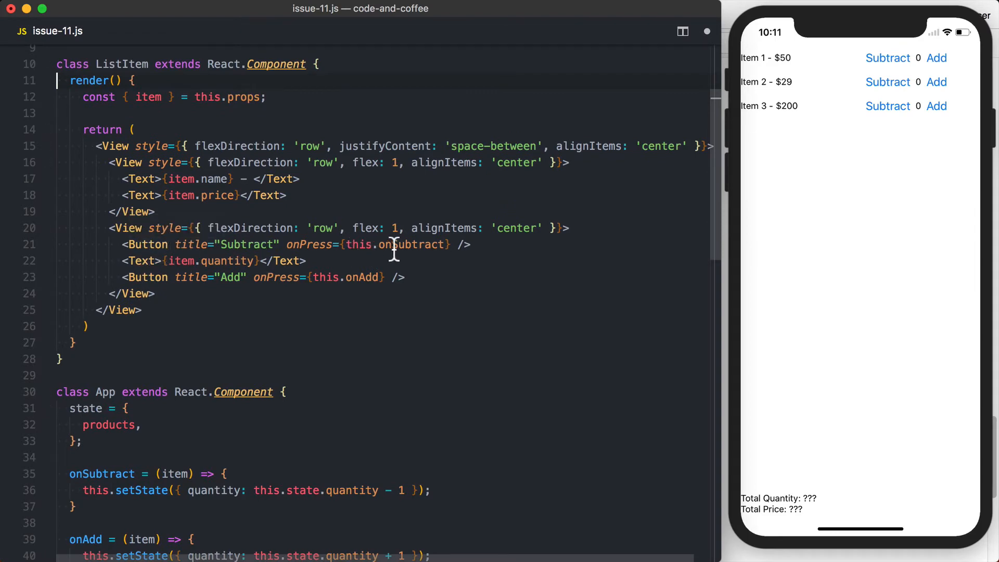
pyautogui.moveTo(346, 285)
pyautogui.write('props')
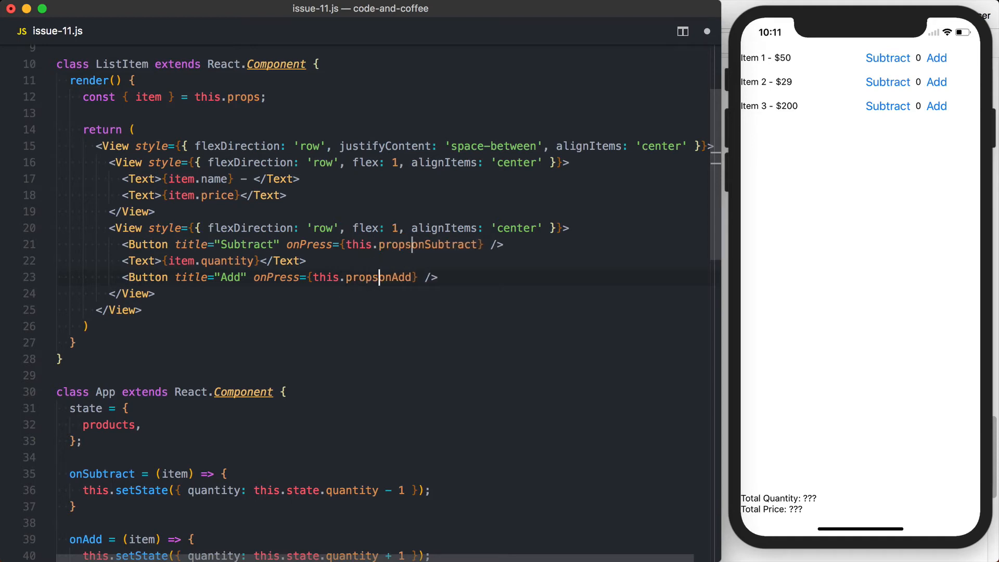
pyautogui.write('.')
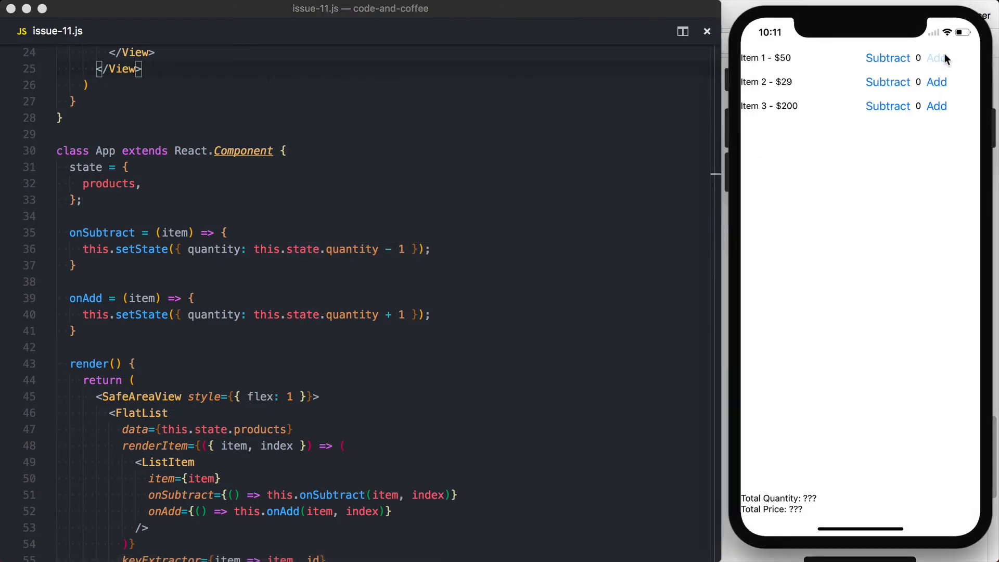
pyautogui.moveTo(908, 87)
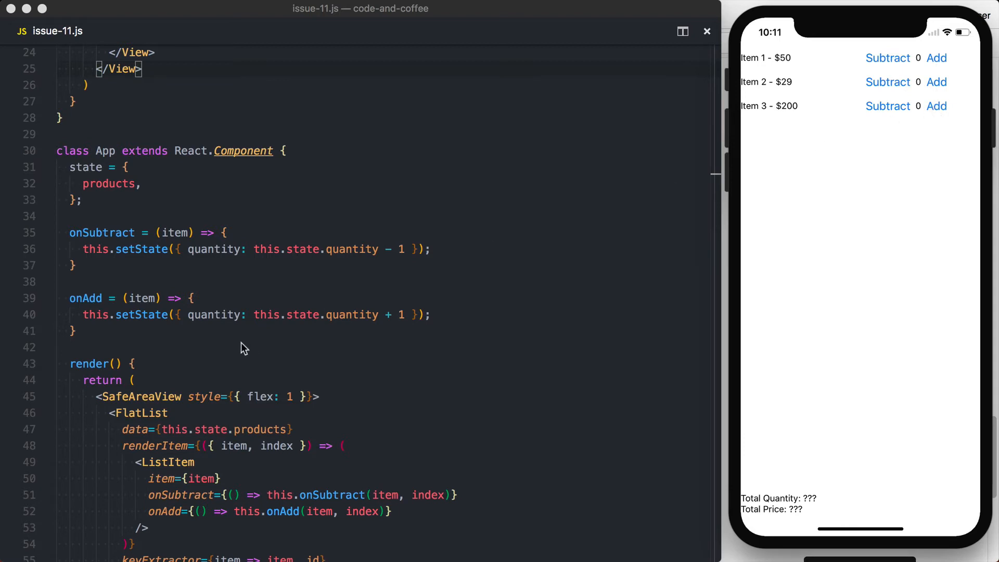
pyautogui.scroll(-3)
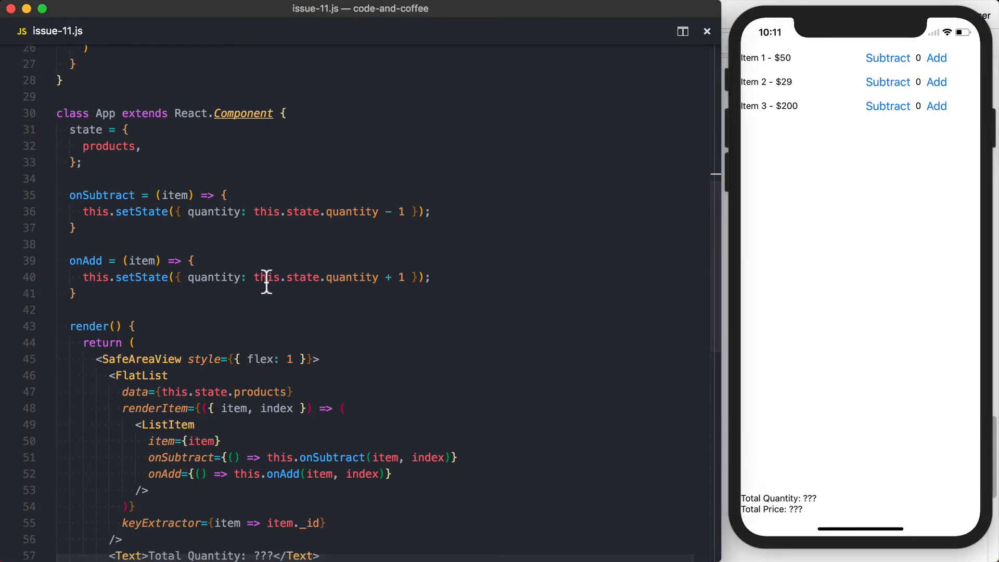
# - Comment out onAdd's old setState and add const products = [...this.state.products];
pyautogui.press('cmd+/')
pyautogui.write(', i')
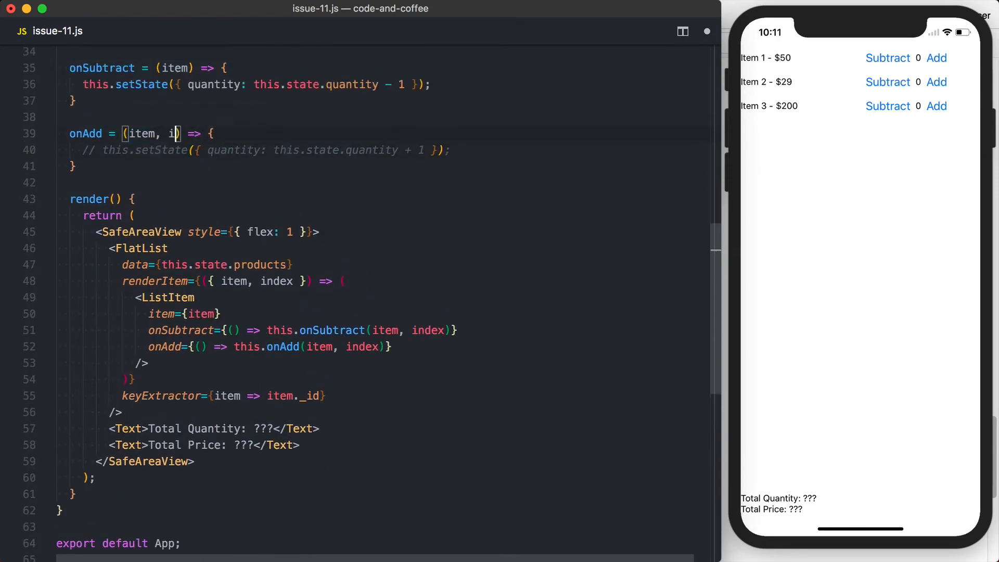
pyautogui.write('ndex')
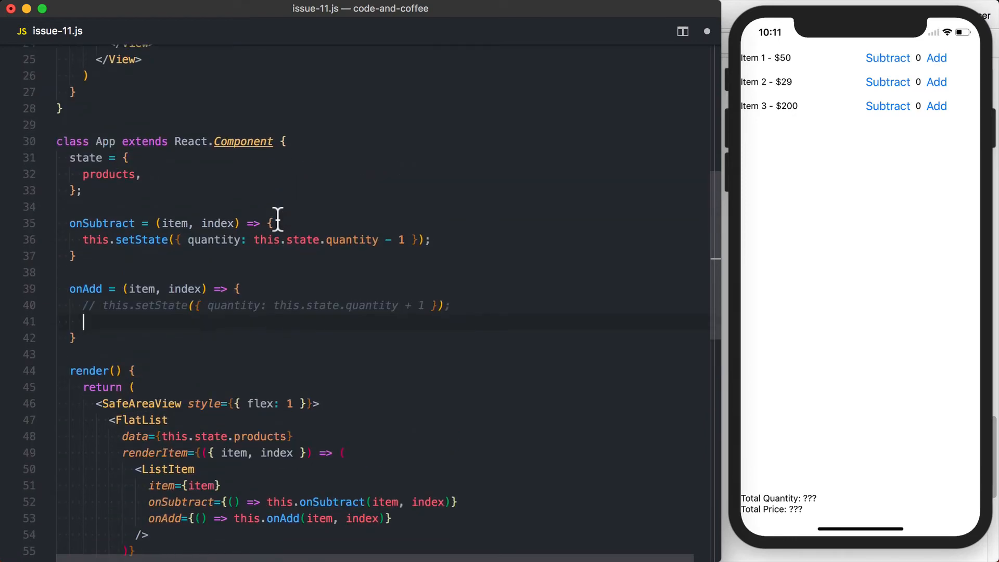
pyautogui.write('const propds')
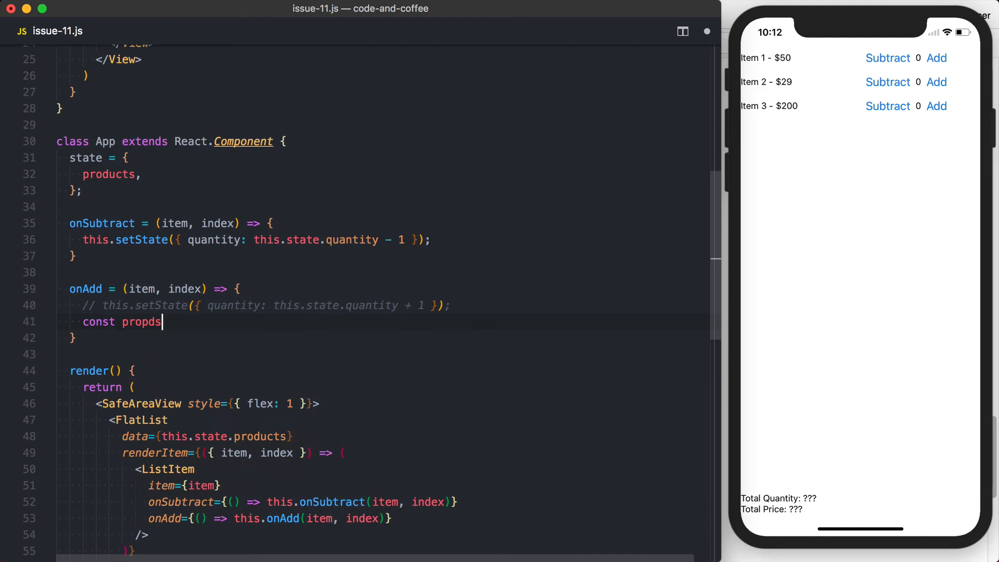
pyautogui.write('products =')
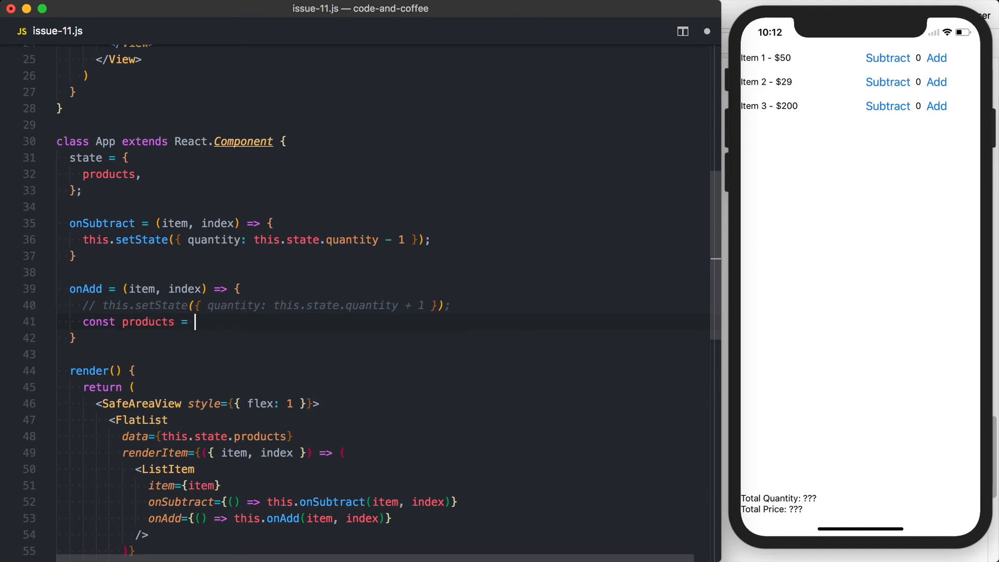
pyautogui.write('[...]')
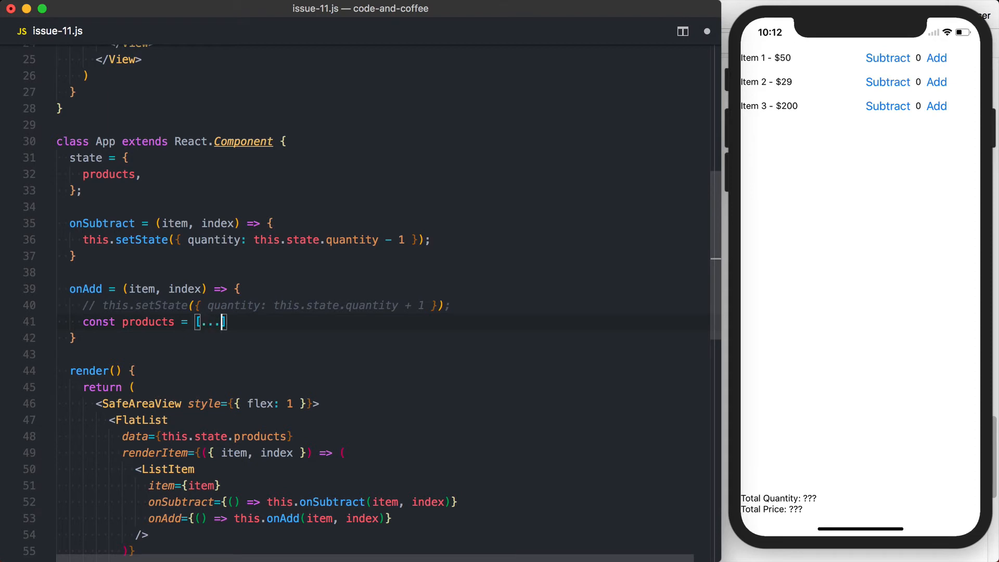
pyautogui.write('thisstate.products')
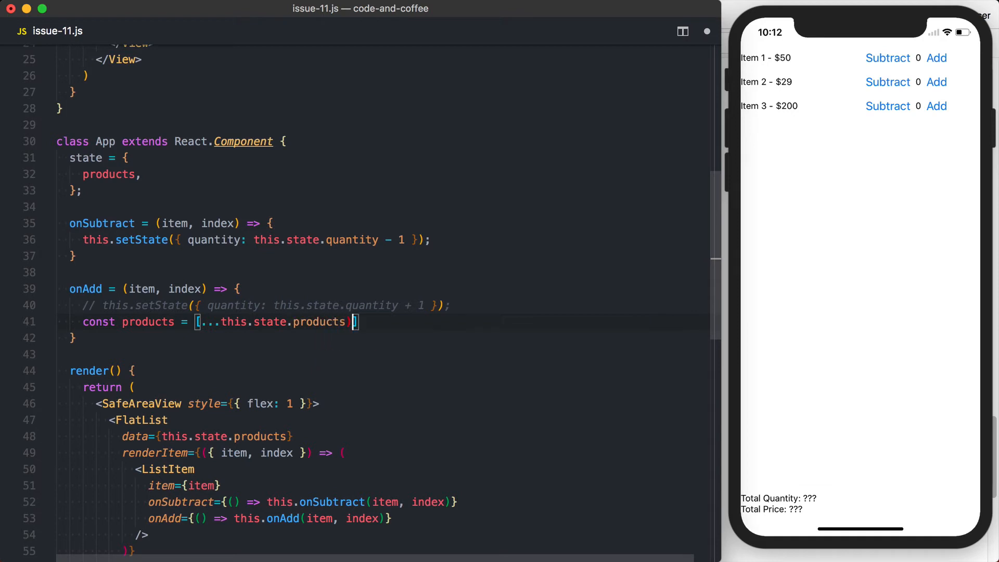
pyautogui.write('];')
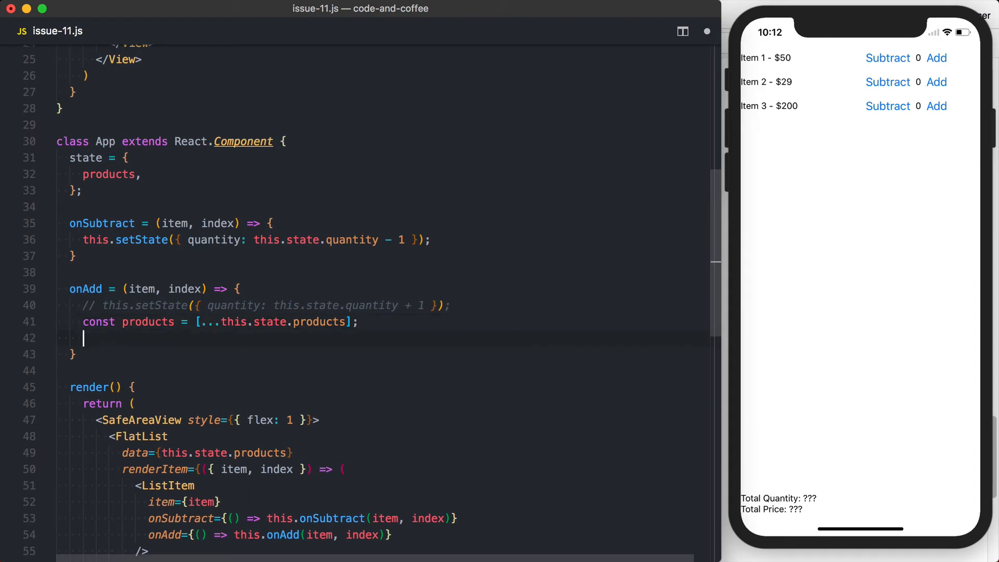
# - Increase products[index].quantity by 1 and save products back with this.setState({ products })
pyautogui.write('processColor')
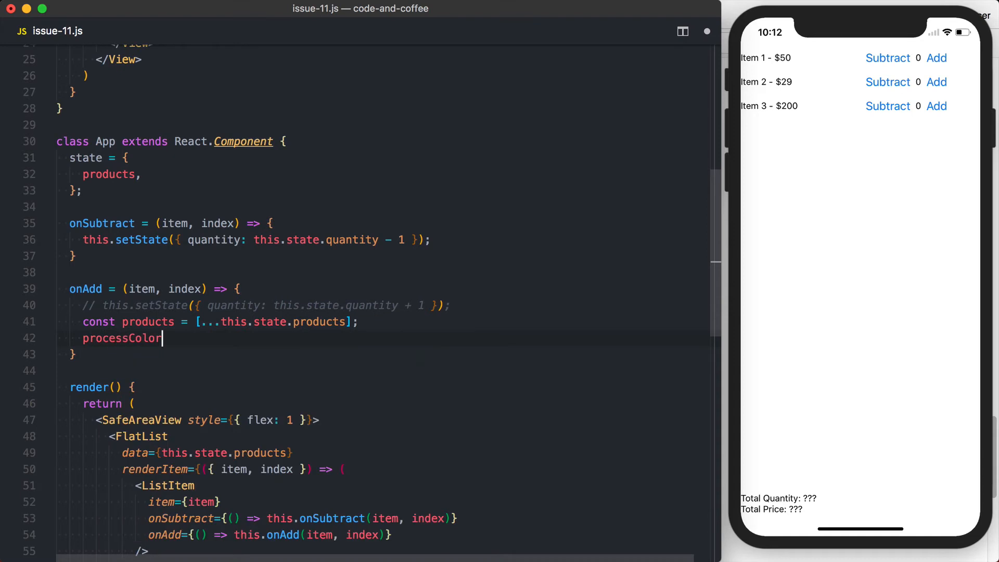
pyautogui.press('Backspace')
pyautogui.write('products[')
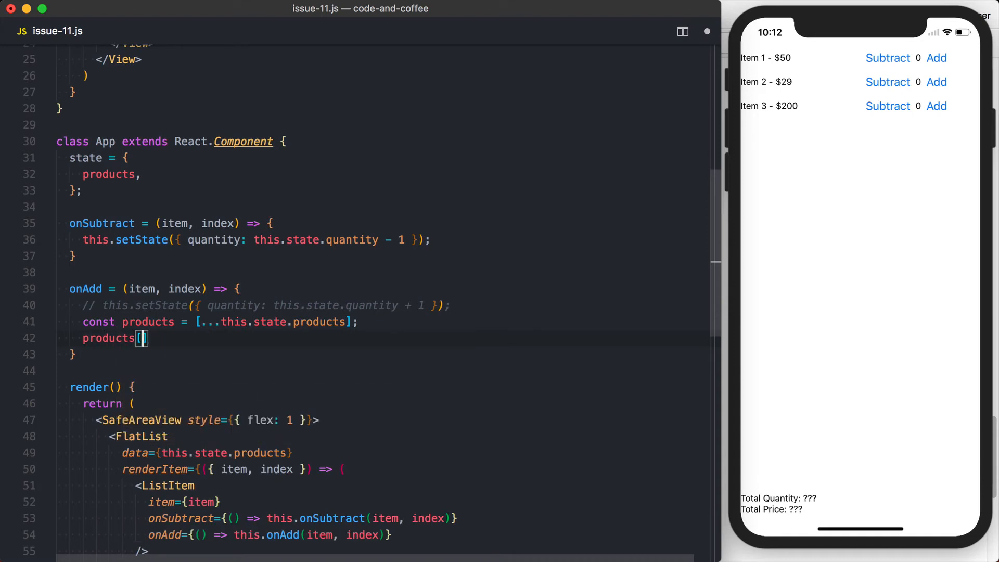
pyautogui.write('index')
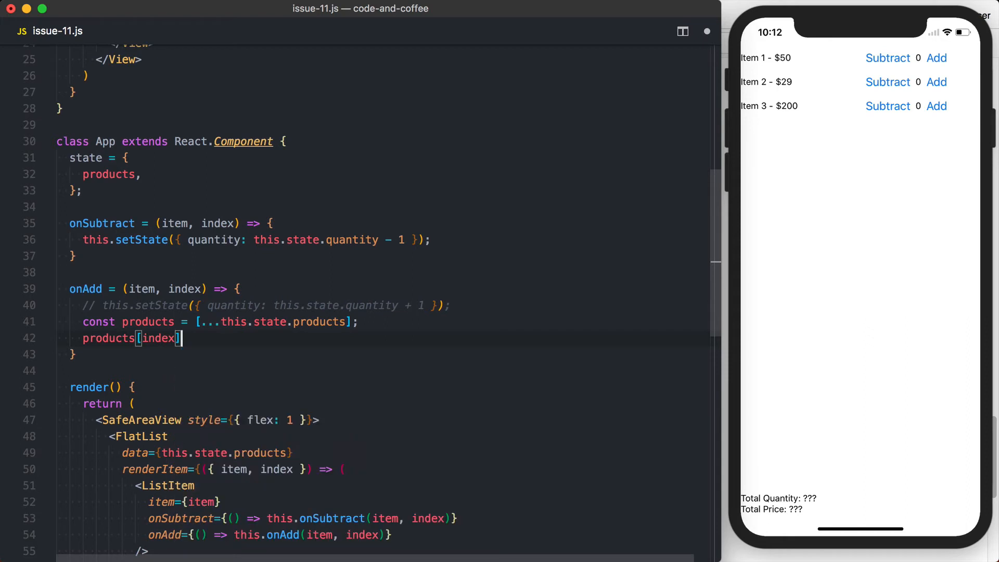
pyautogui.write('.quantity')
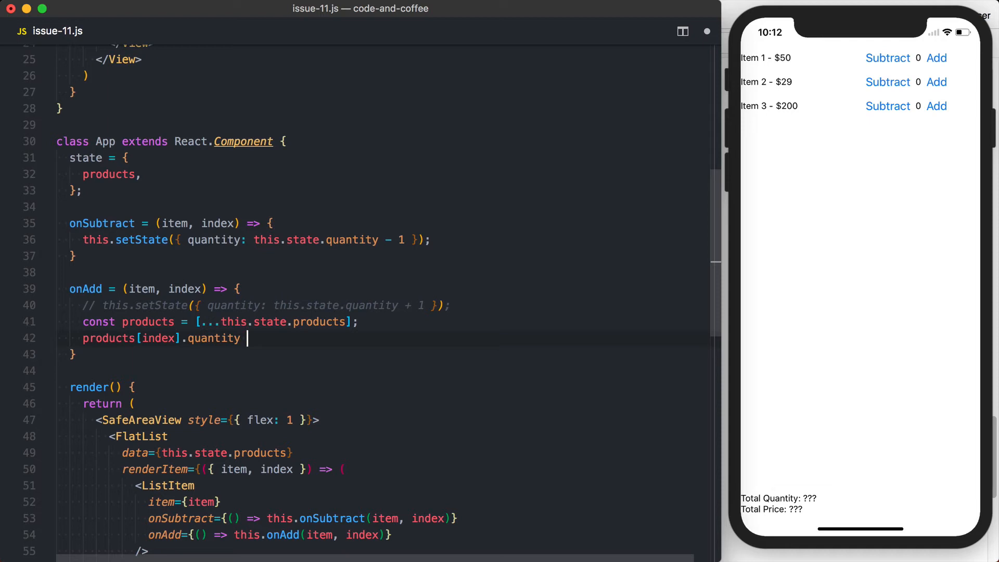
pyautogui.write('+= 1;')
pyautogui.write('this.setState({')
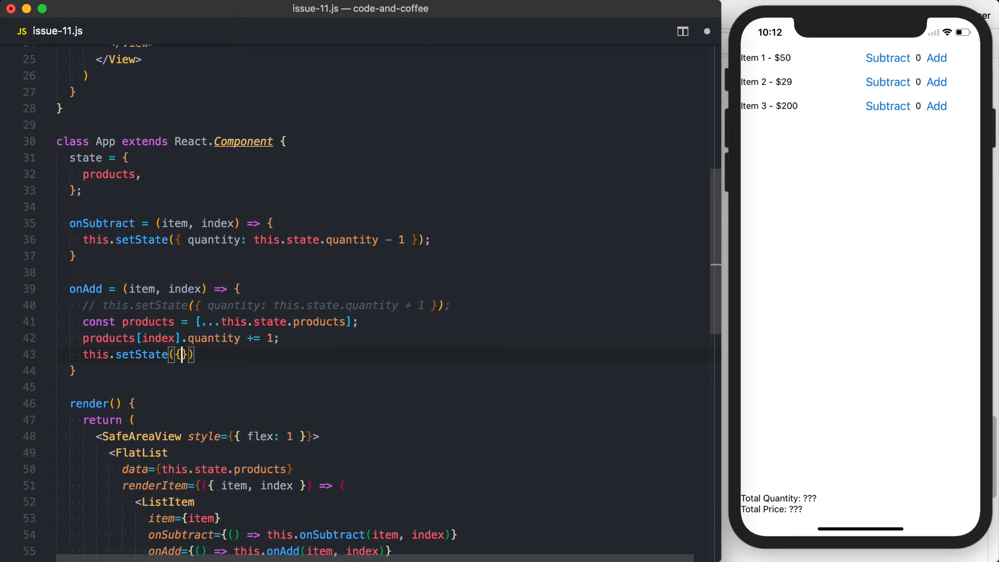
pyautogui.write('products')
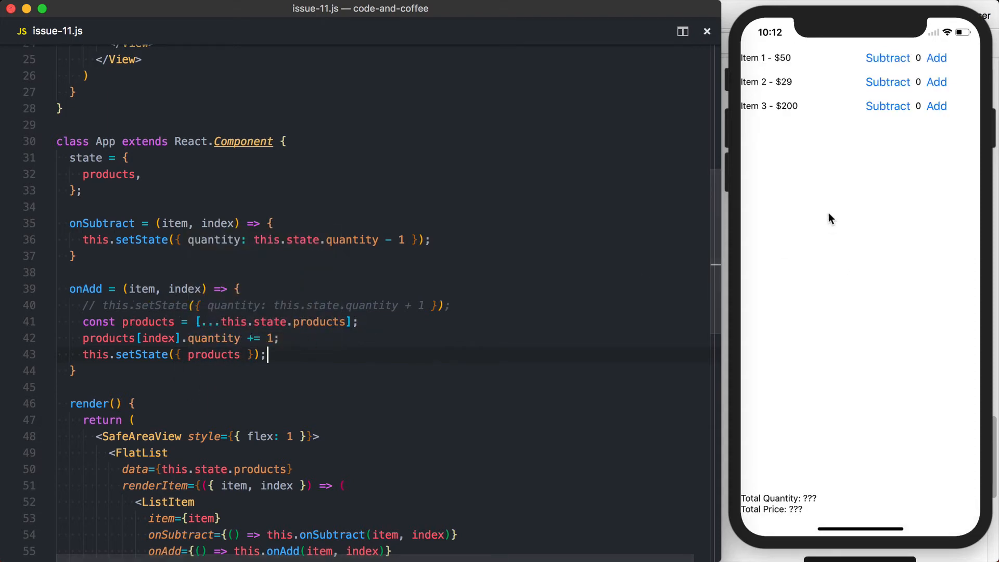
pyautogui.click(936, 58)
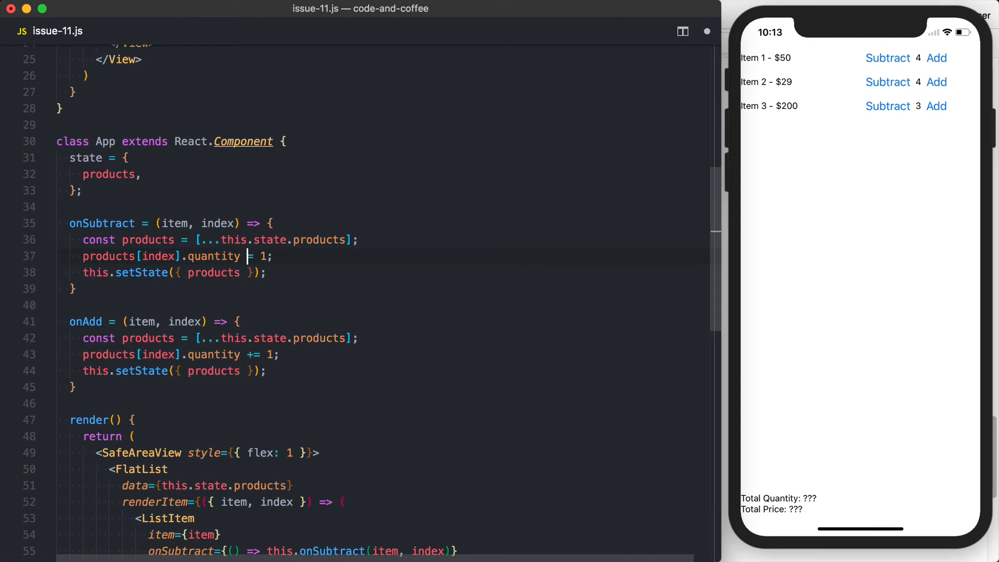
# - Give onSubtract the onAdd body with -= to decrease the item's quantity
pyautogui.write('-=')
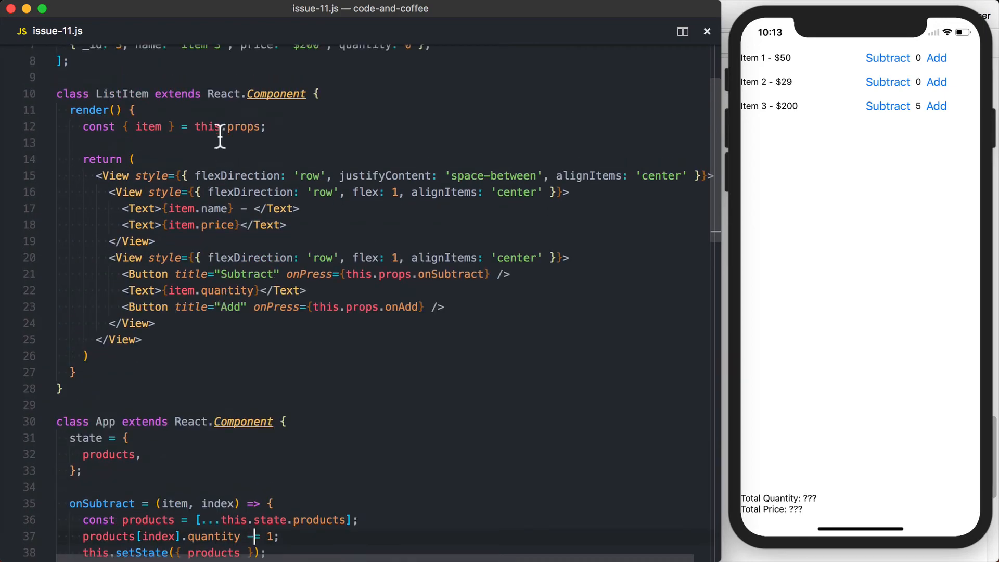
# - Add a Text showing JSON.stringify(this.state.products[0]) above Total Quantity and test it with Add
pyautogui.scroll(-3)
pyautogui.write('<Text>{ </Text>')
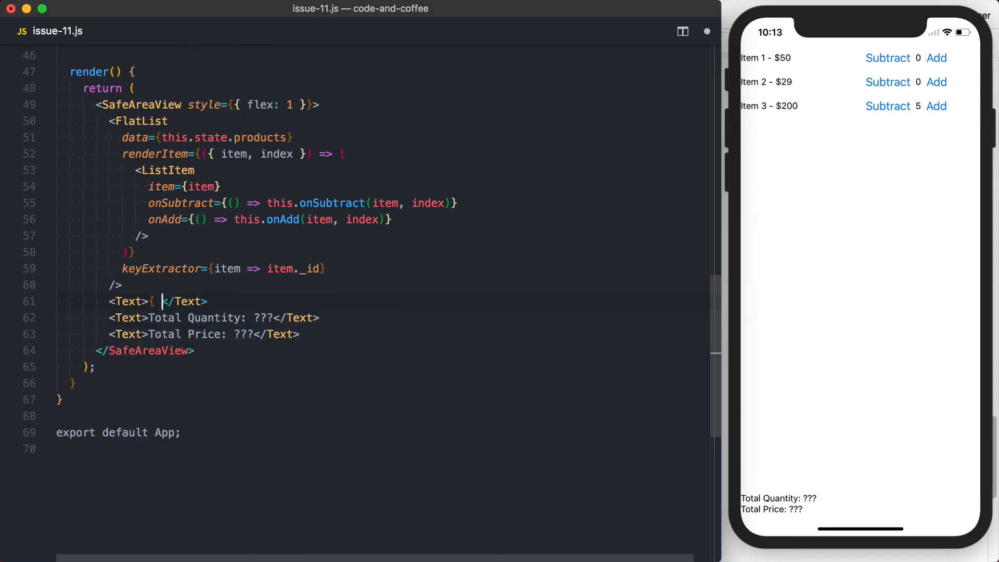
pyautogui.write('JSON.str')
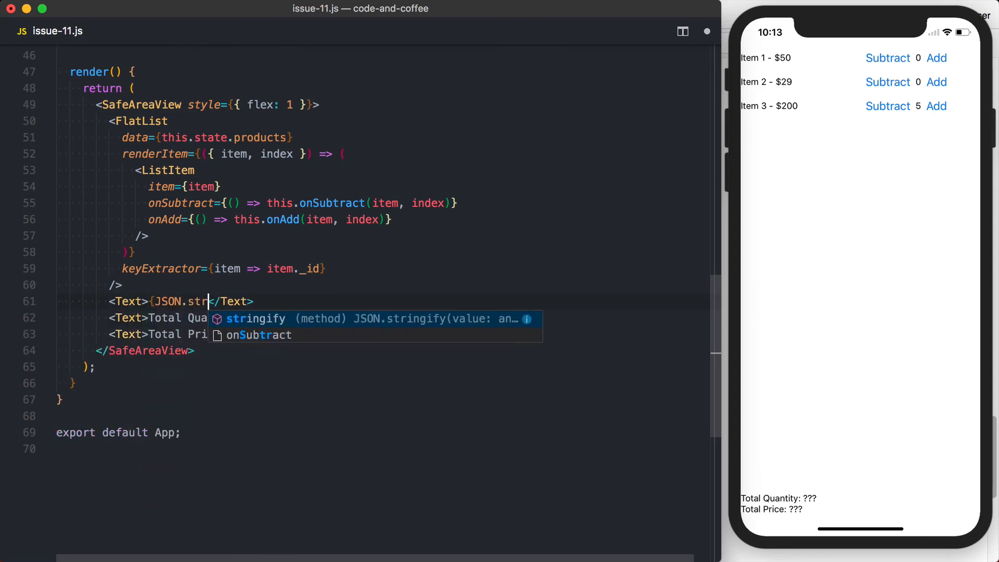
pyautogui.write('ingify(this.')
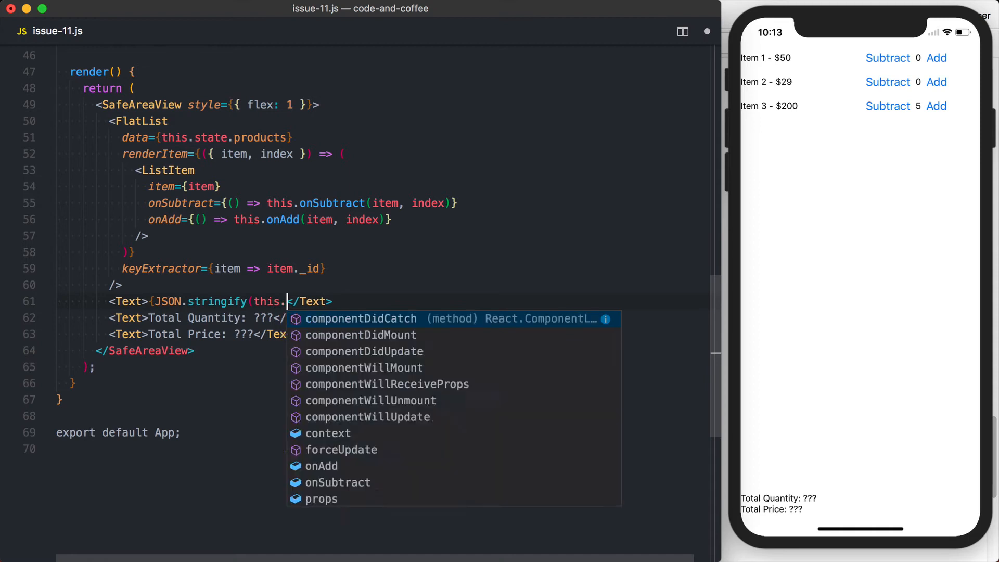
pyautogui.write('state.products')
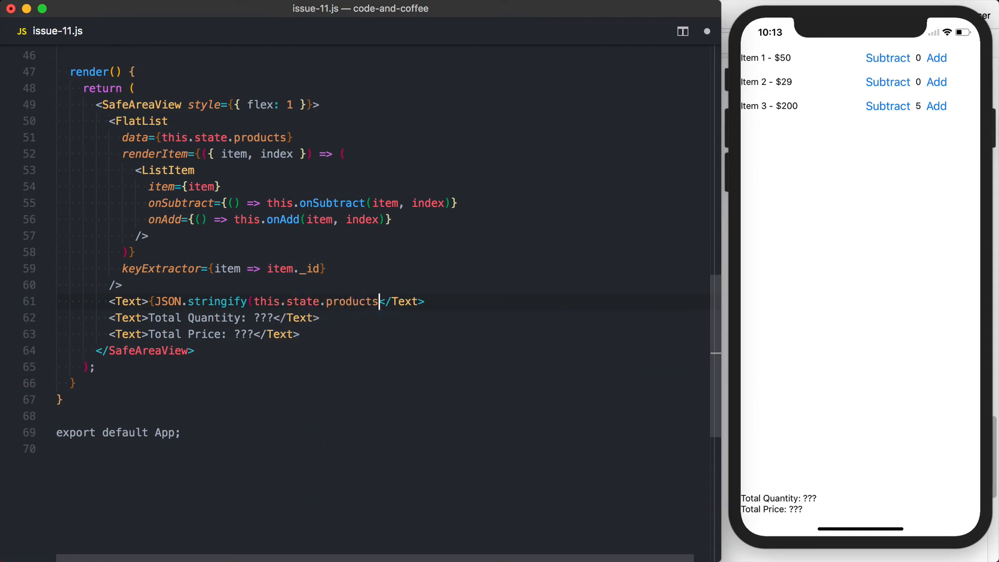
pyautogui.write('[]')
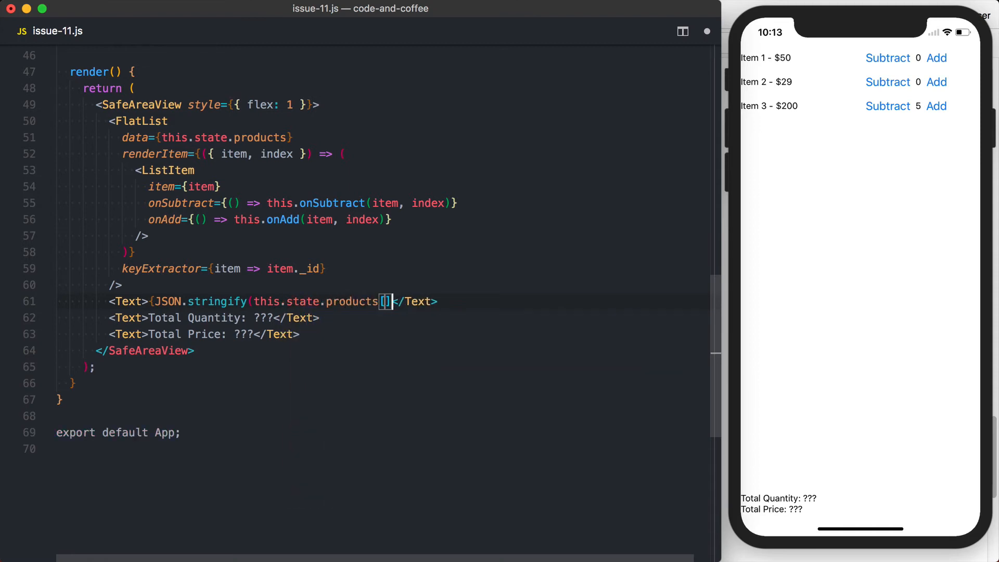
pyautogui.write('0')
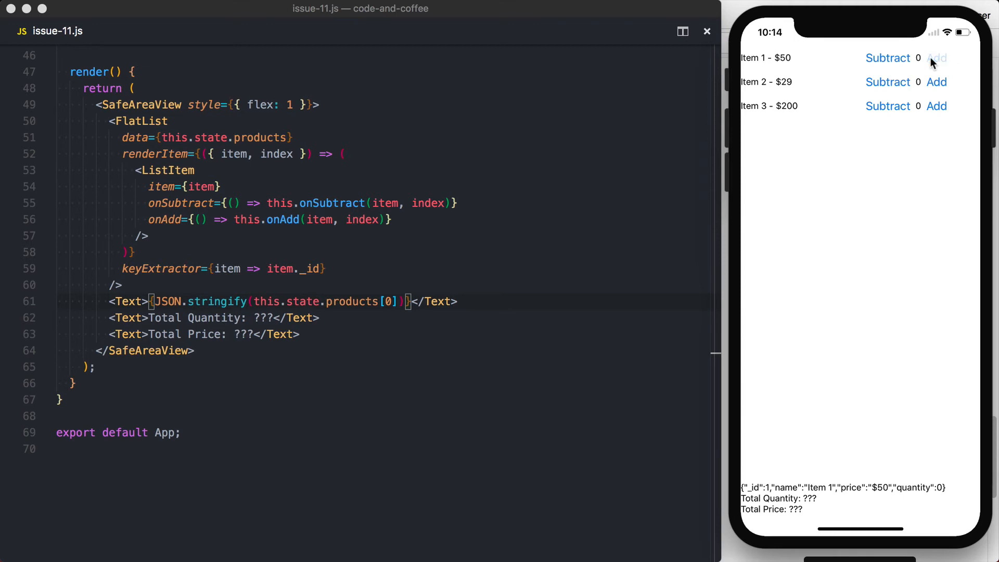
pyautogui.click(937, 58)
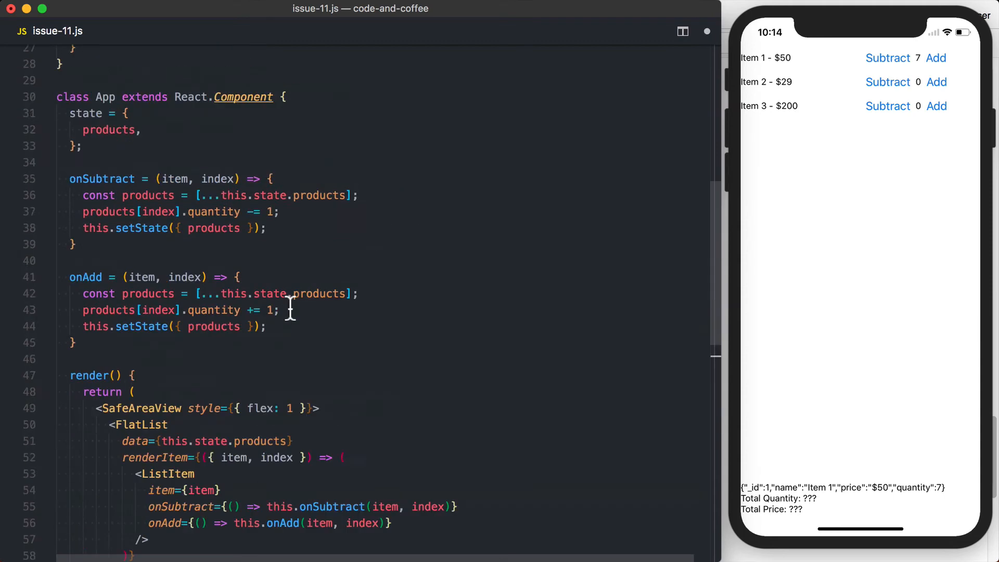
# - Declare totalQuantity and destructure products from this.state in render
pyautogui.scroll(-3)
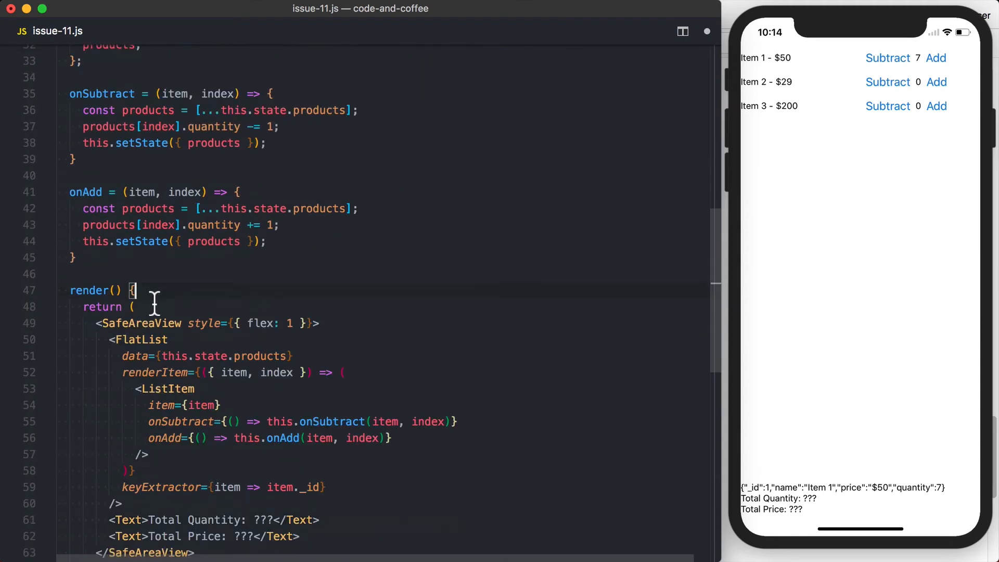
pyautogui.write('const')
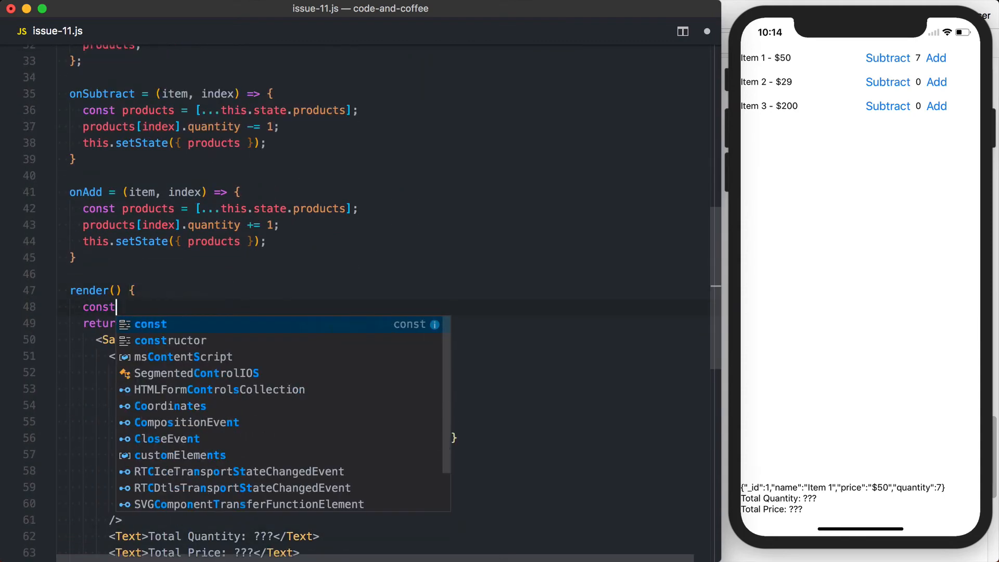
pyautogui.write('total')
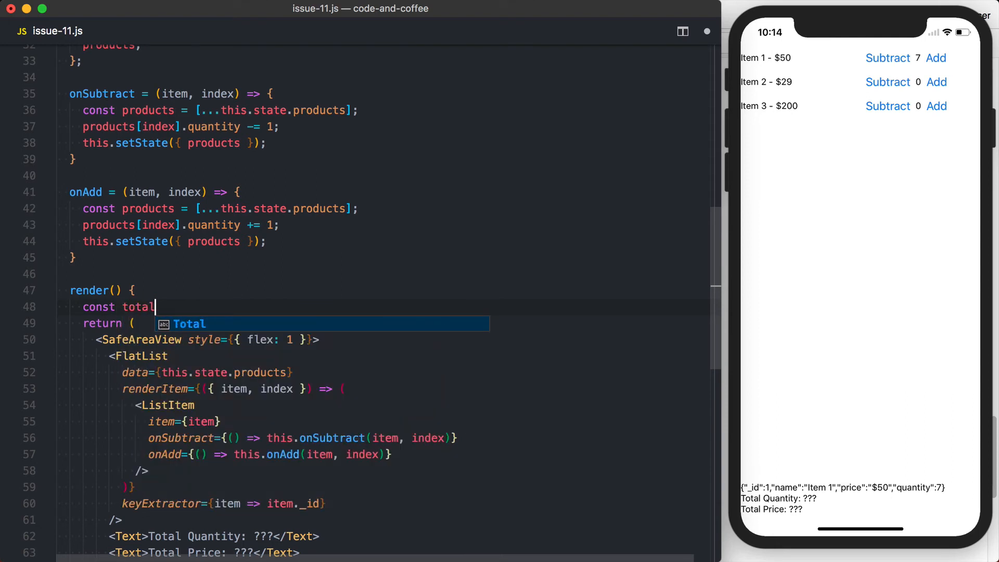
pyautogui.write('Quantiy')
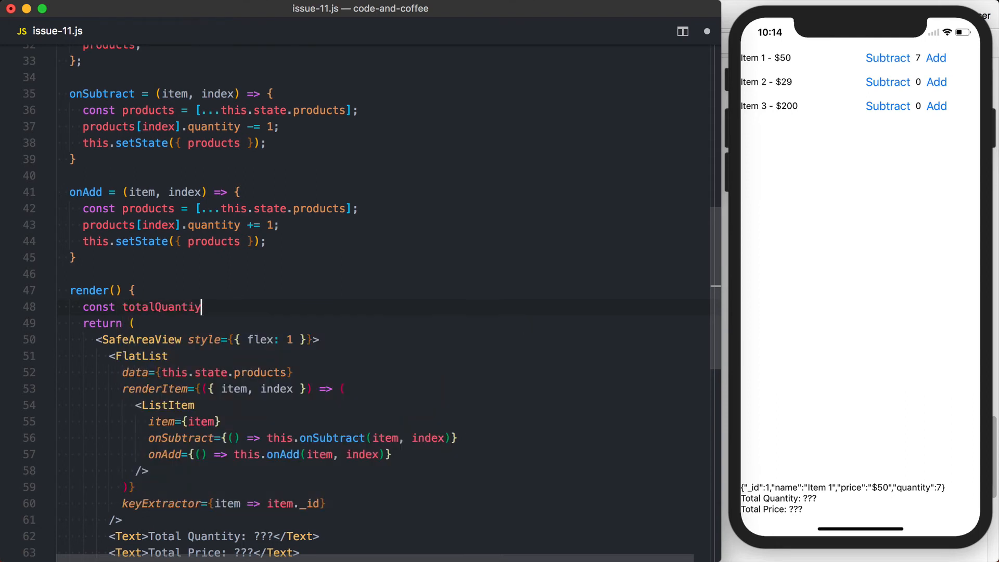
pyautogui.write('ty =')
pyautogui.write('const')
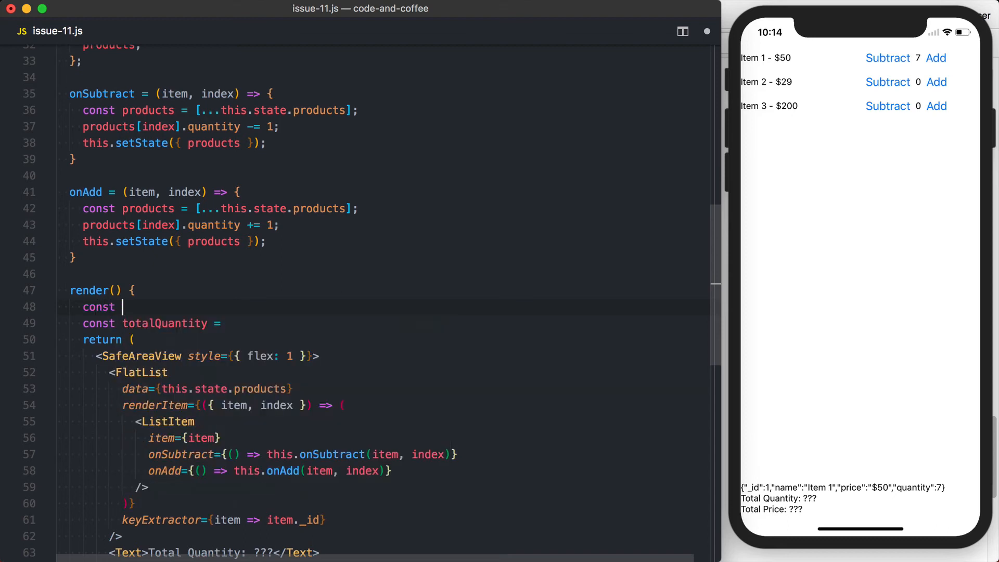
pyautogui.write('{ product }')
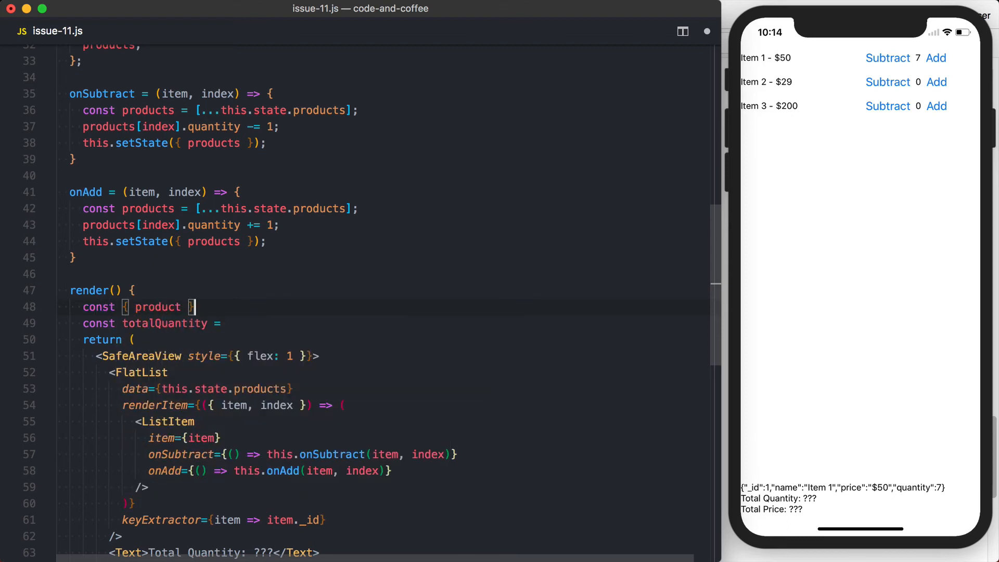
pyautogui.write('= this.state;')
pyautogui.click(155, 323)
pyautogui.write(' products.')
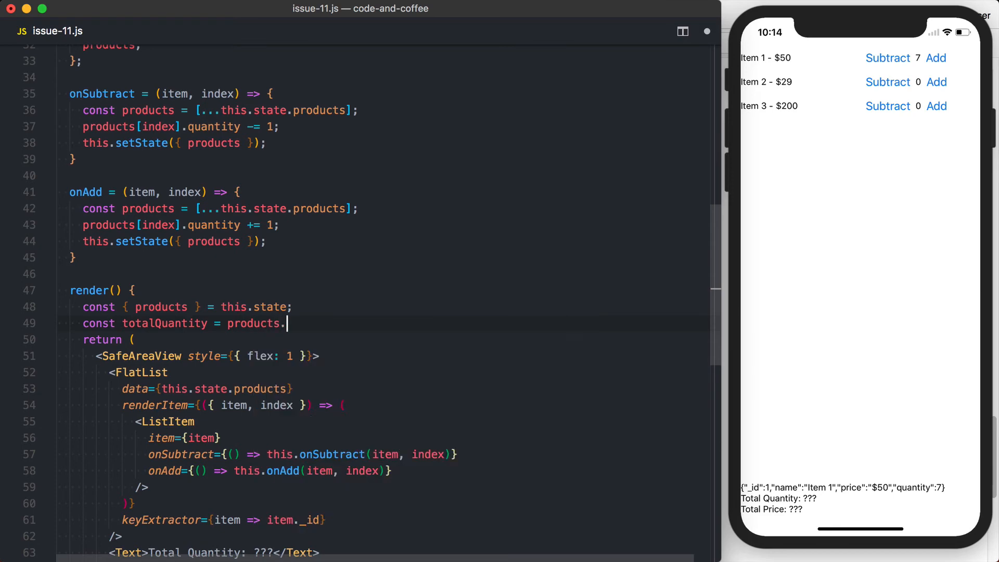
# - Start totalQuantity at 0 and add each item's quantity in a products.forEach loop
pyautogui.write('for')
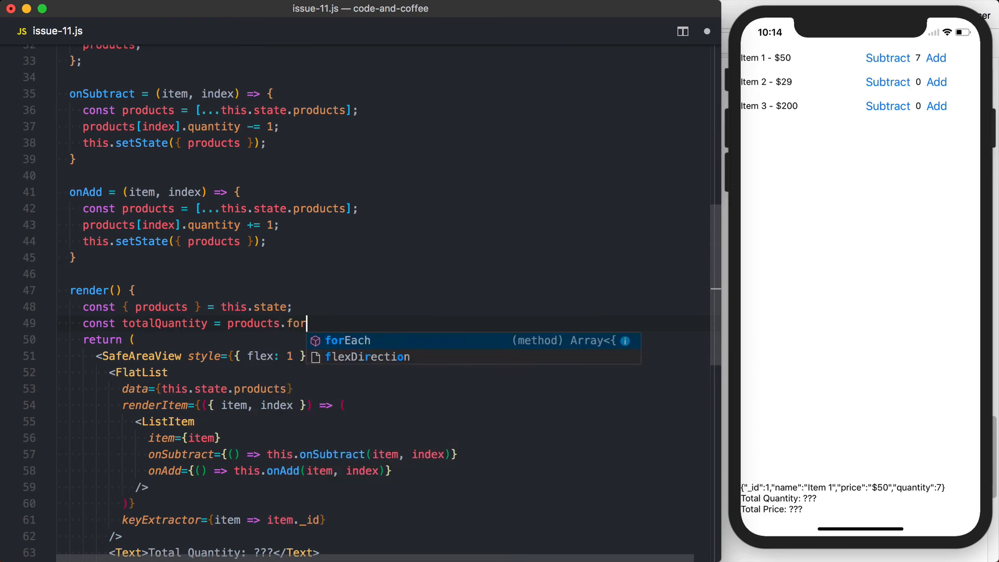
pyautogui.press('Tab')
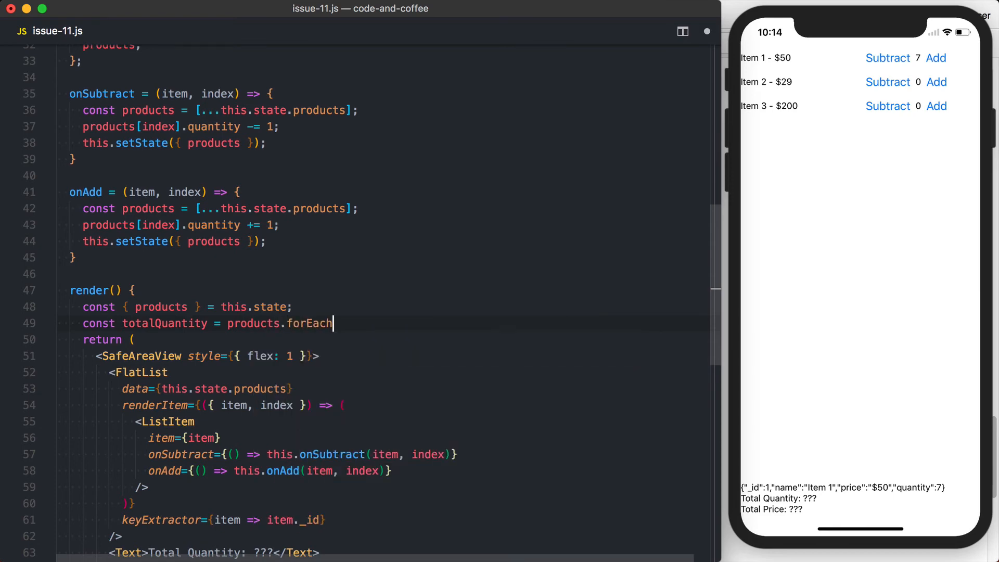
pyautogui.write('()')
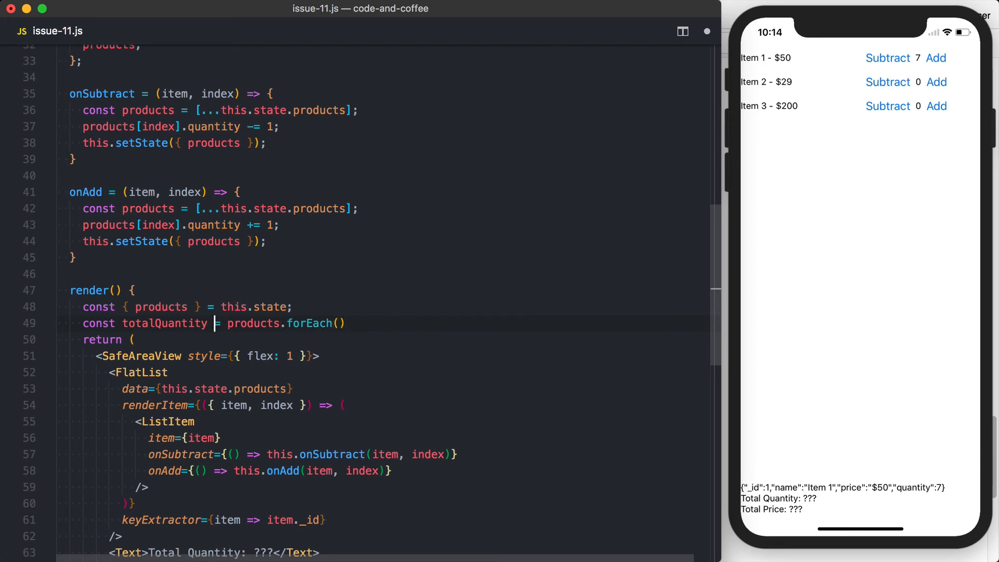
pyautogui.press('enter')
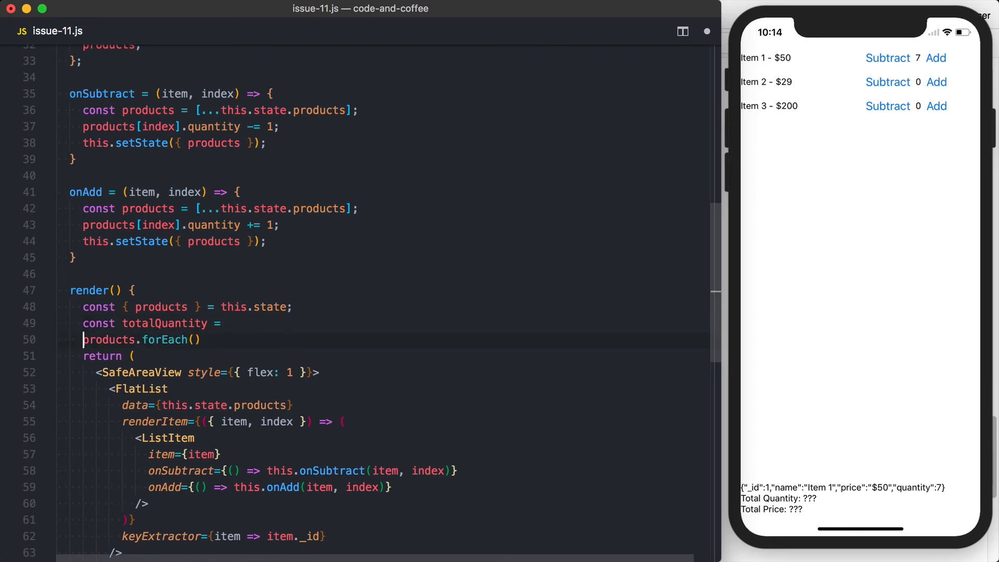
pyautogui.write('0;')
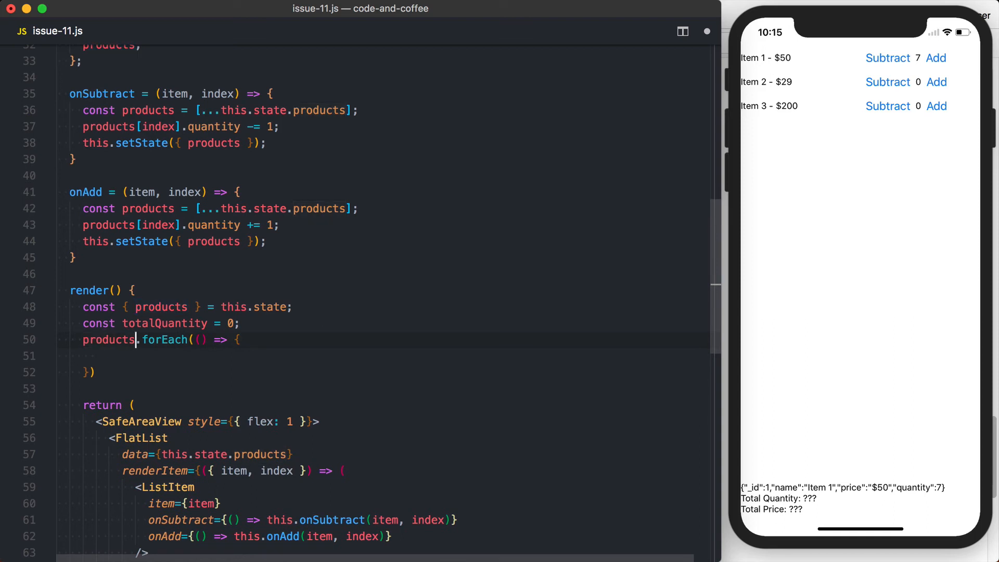
pyautogui.write('item')
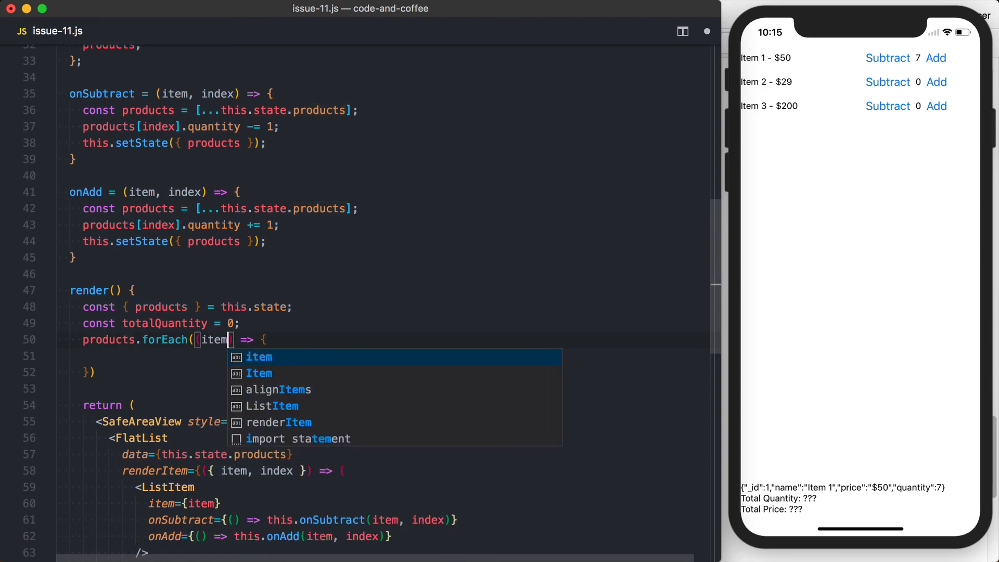
pyautogui.write('totalQuantity')
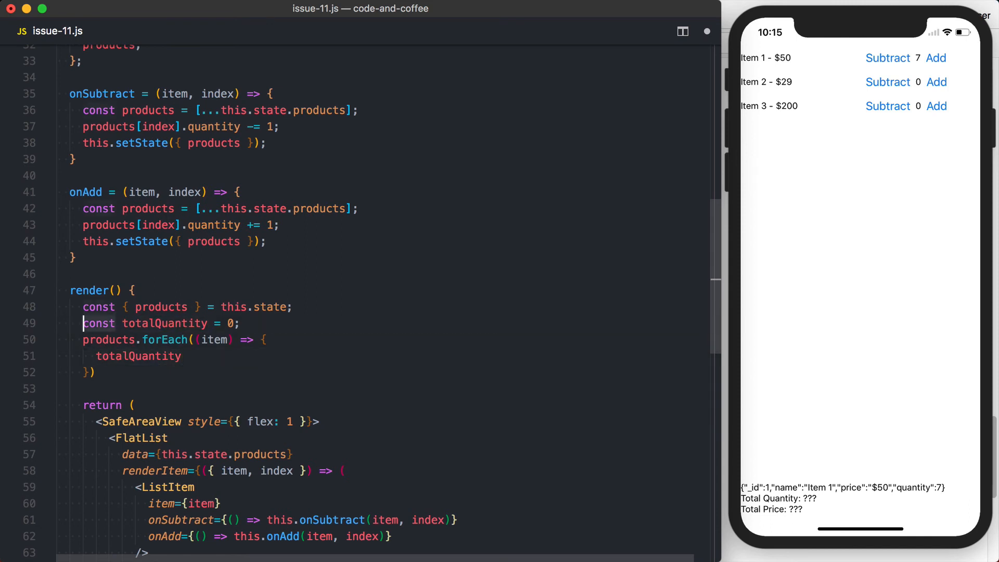
pyautogui.write('let')
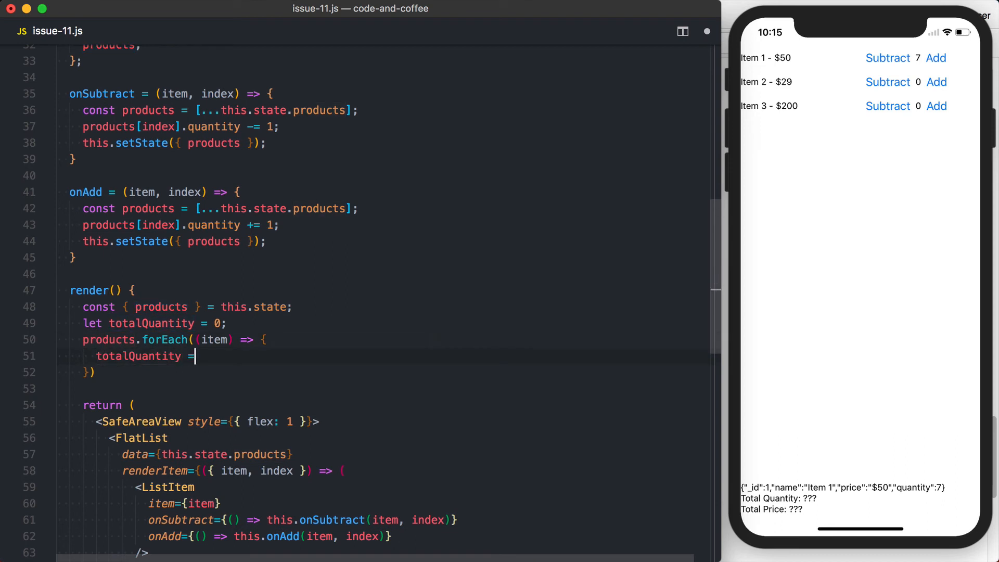
pyautogui.write('+')
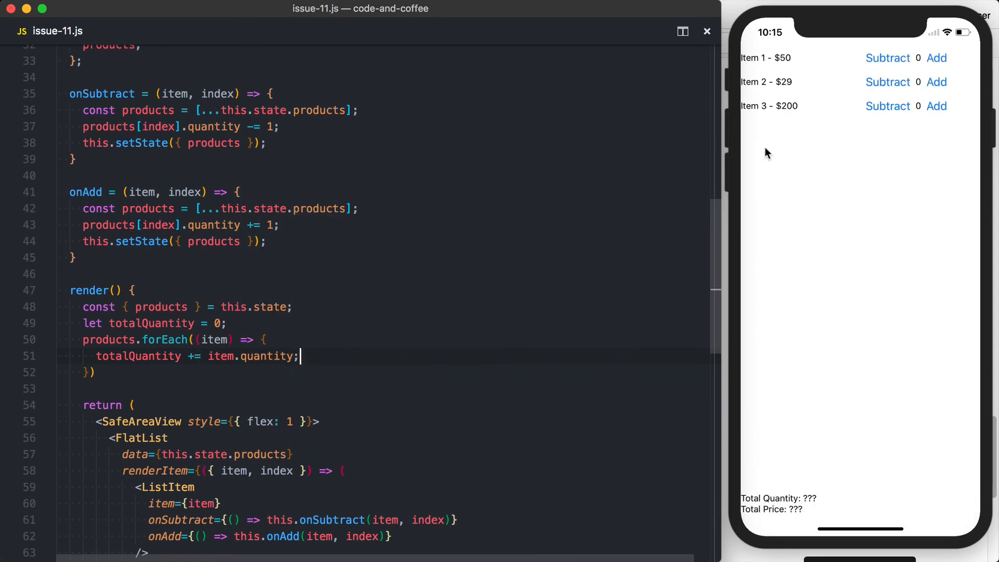
# - Show {totalQuantity} in the Total Quantity line and confirm it reads 6 after adding items
pyautogui.click(936, 57)
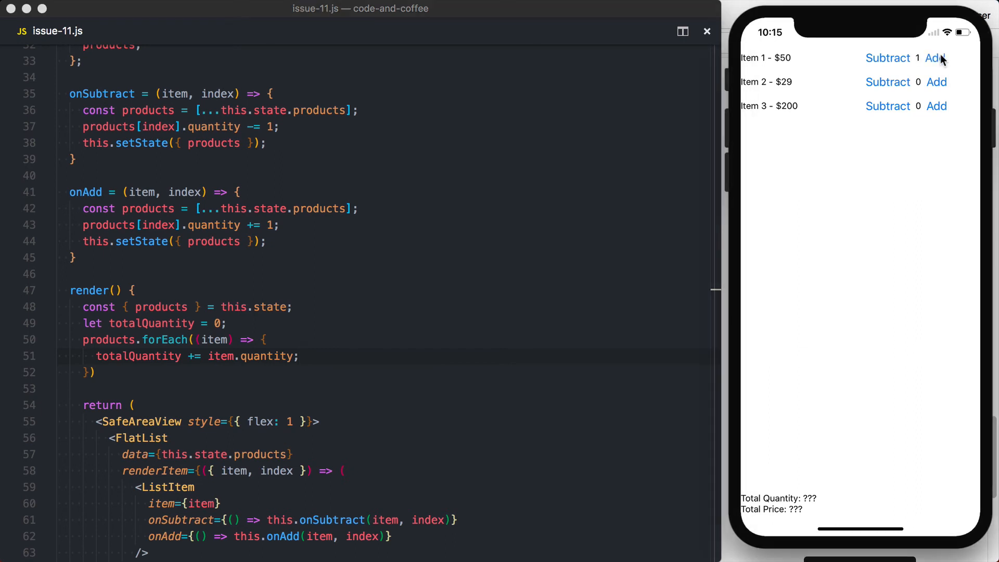
pyautogui.click(936, 58)
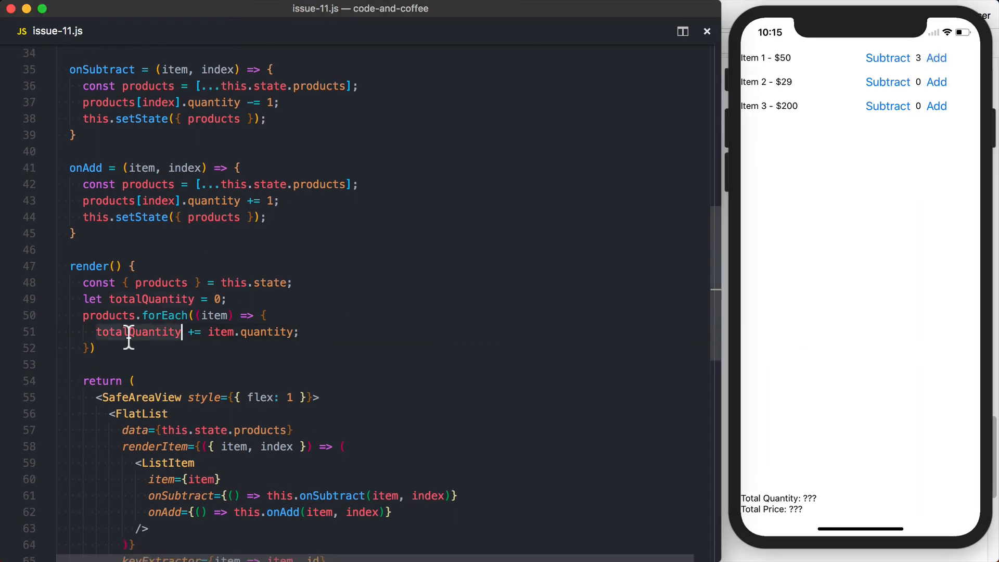
pyautogui.scroll(-3)
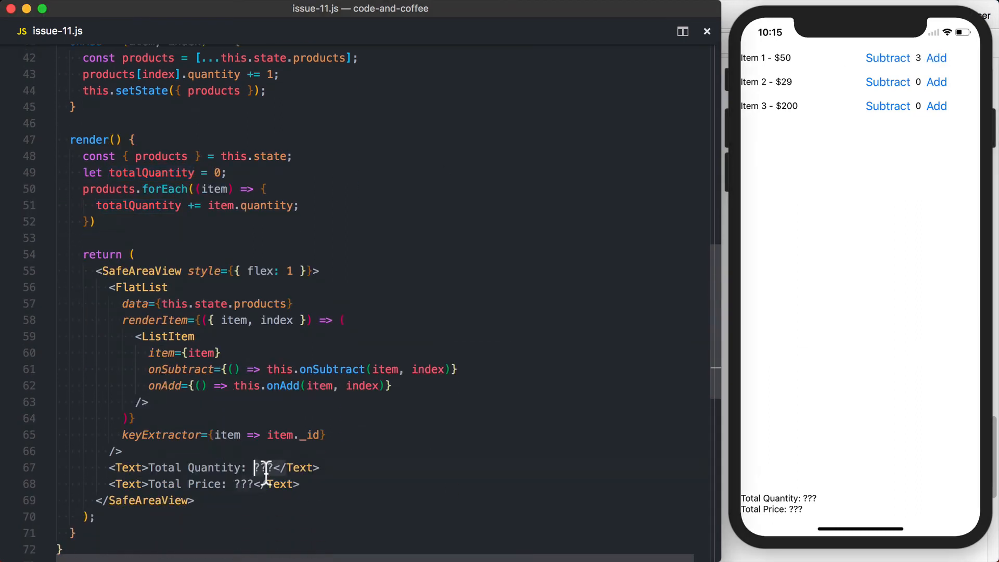
pyautogui.write('{totalQuantity}')
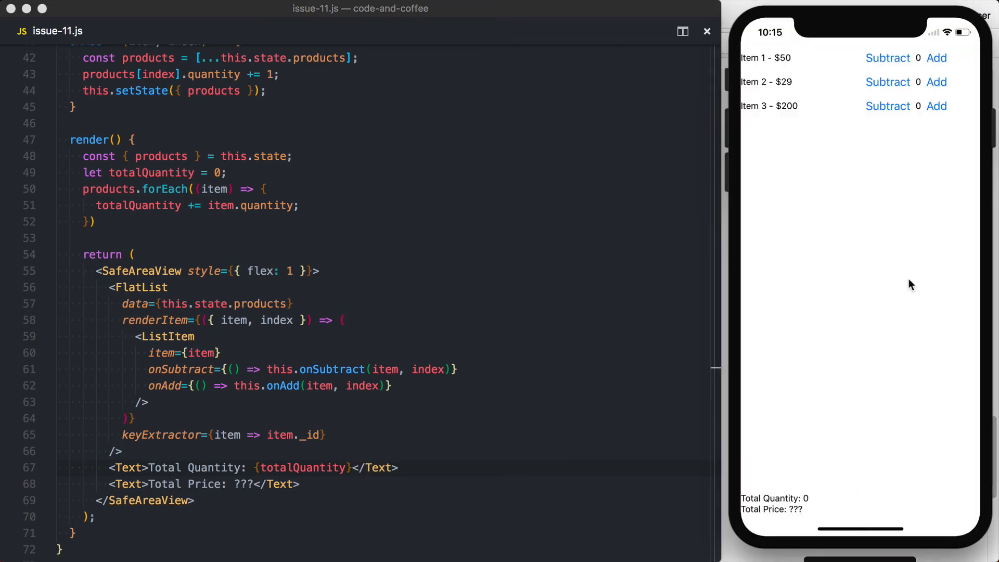
pyautogui.click(936, 57)
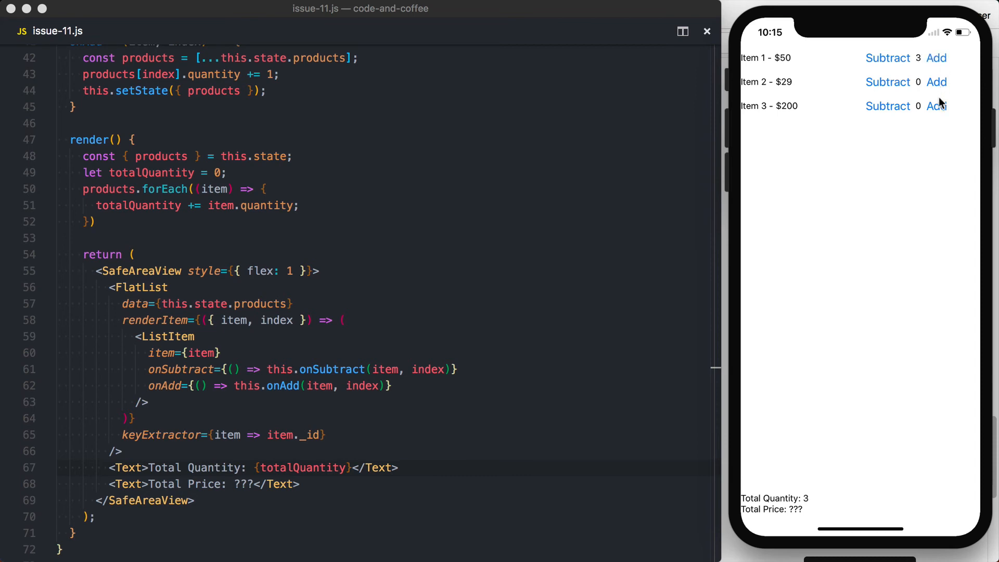
pyautogui.click(937, 106)
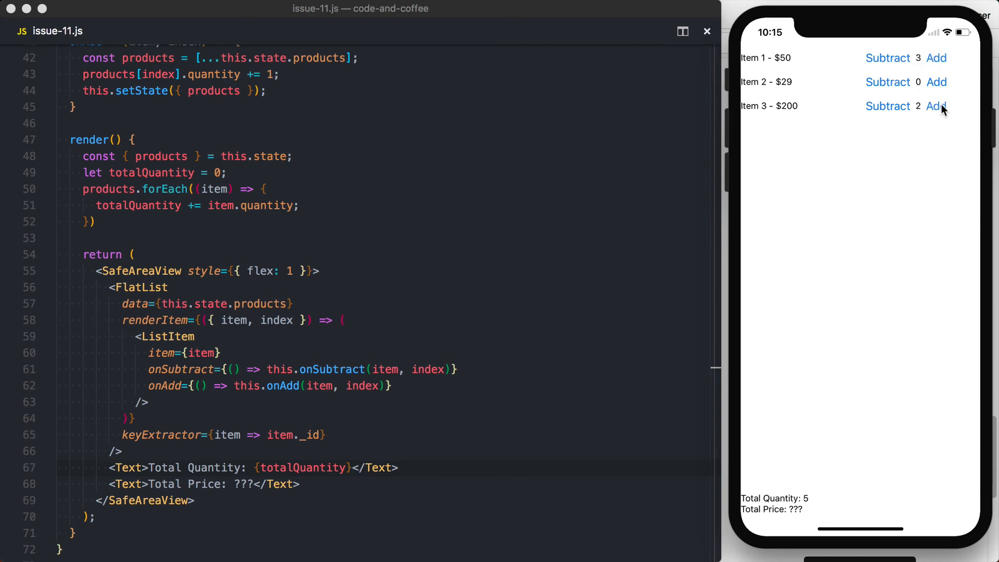
pyautogui.click(936, 82)
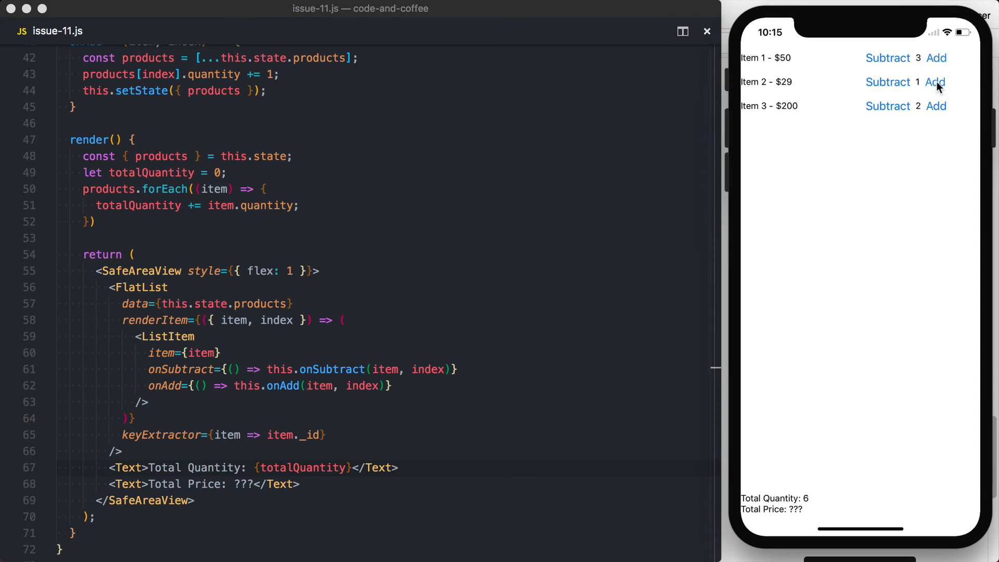
pyautogui.moveTo(845, 520)
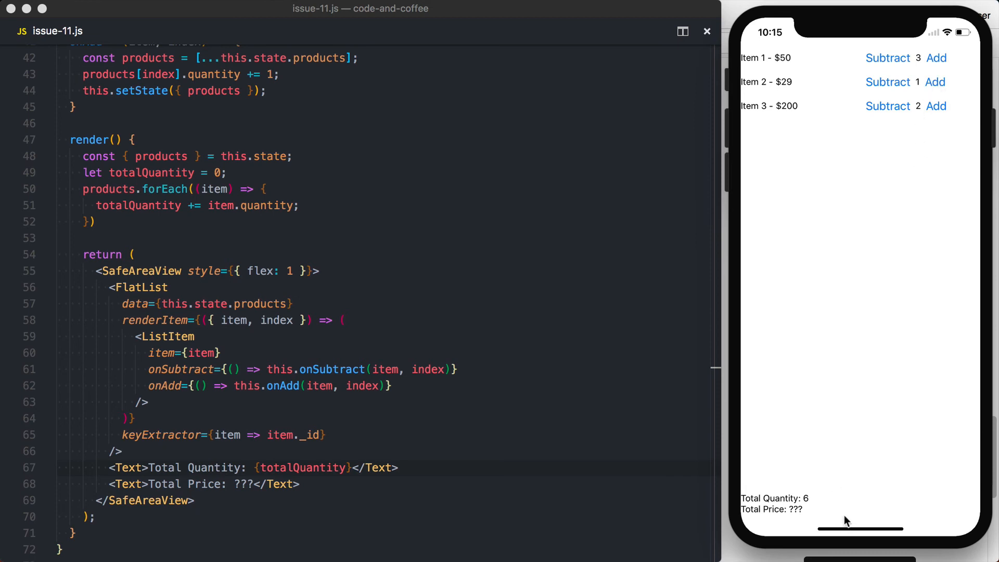
pyautogui.moveTo(775, 530)
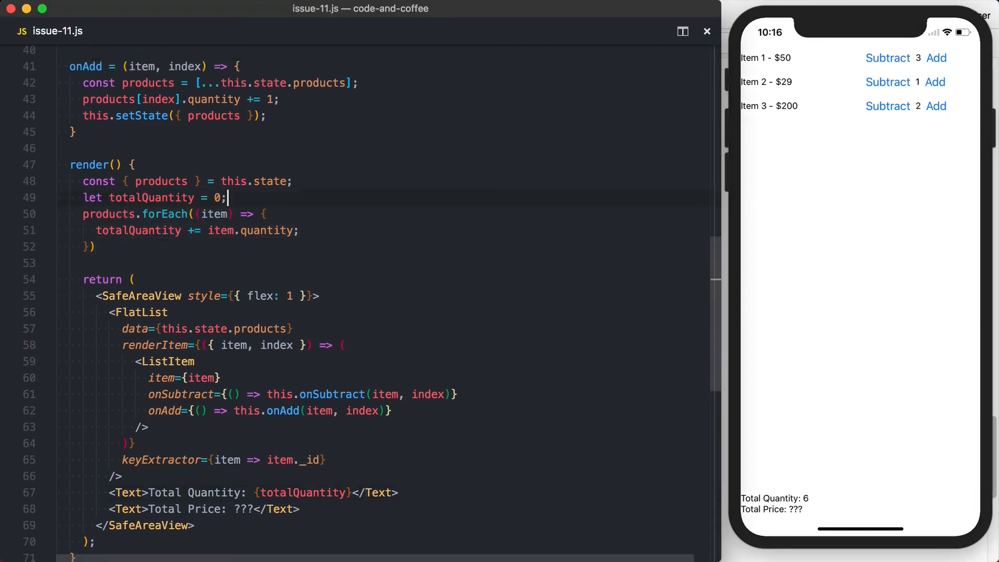
# - Declare let totalPrice = 0, add item.quantity * item.price per item, and render {totalPrice}
pyautogui.write('let tot')
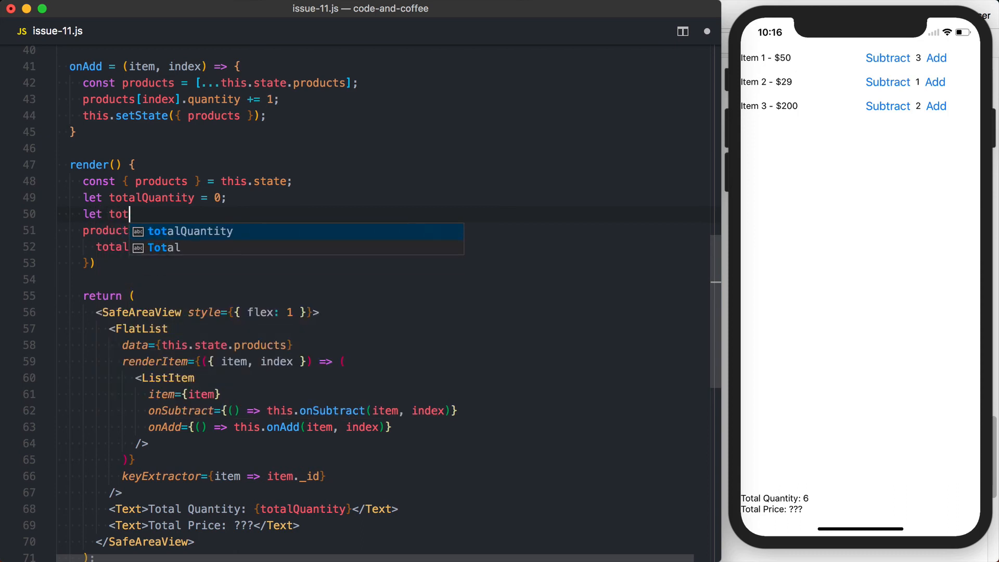
pyautogui.press('Backspace')
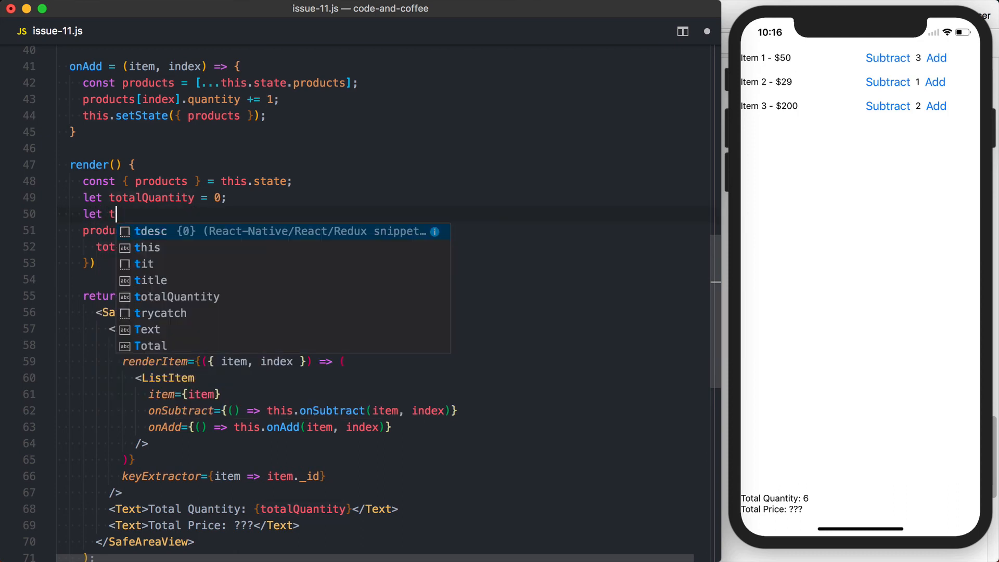
pyautogui.write('otalPrice = 0;')
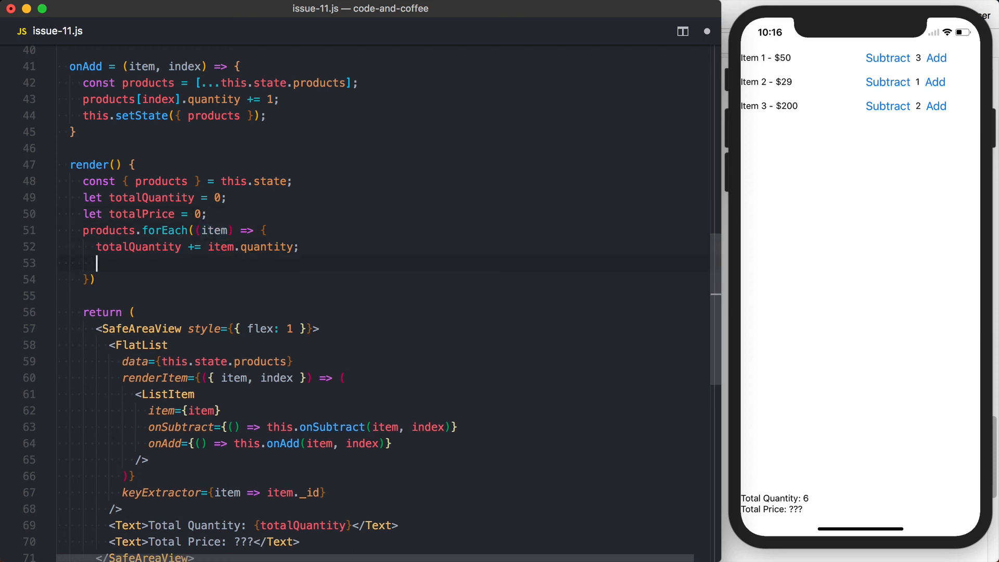
pyautogui.write('totalPrice +=')
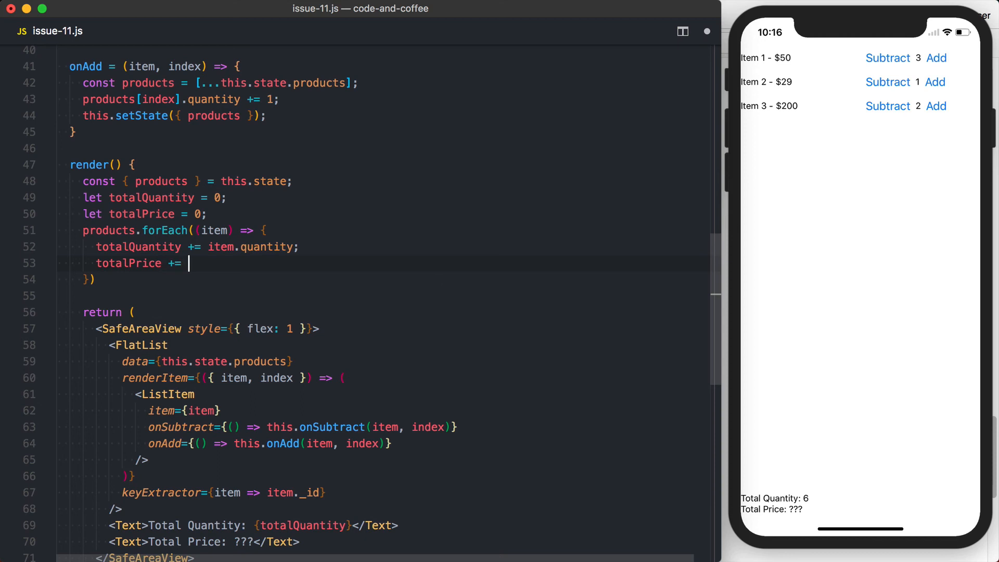
pyautogui.write('item.quantity')
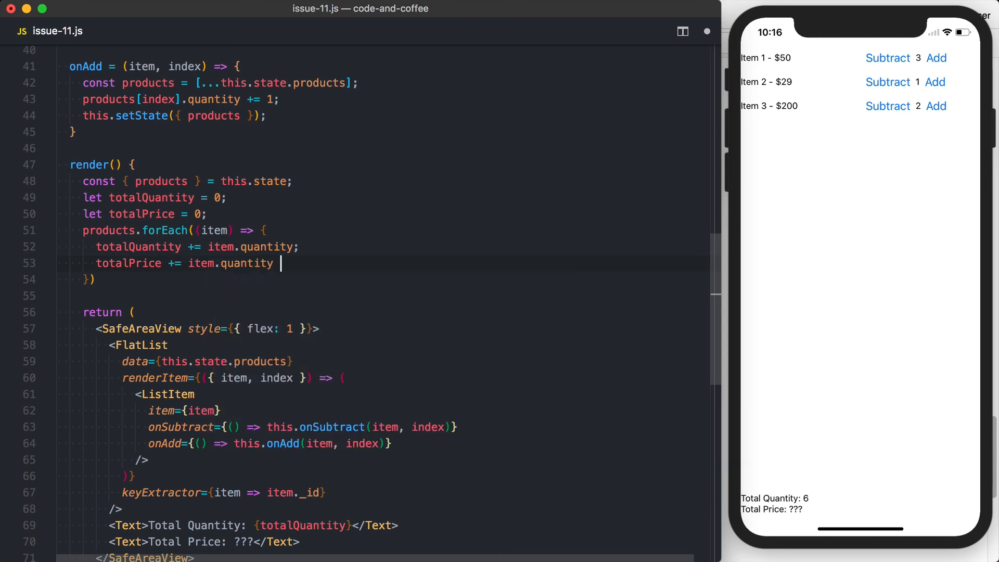
pyautogui.write('* item.')
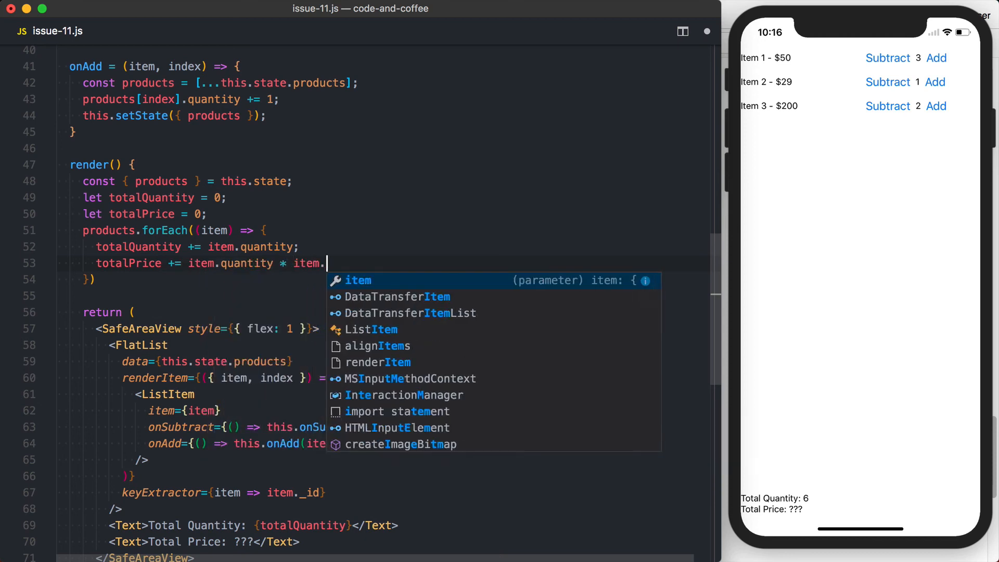
pyautogui.write('price;')
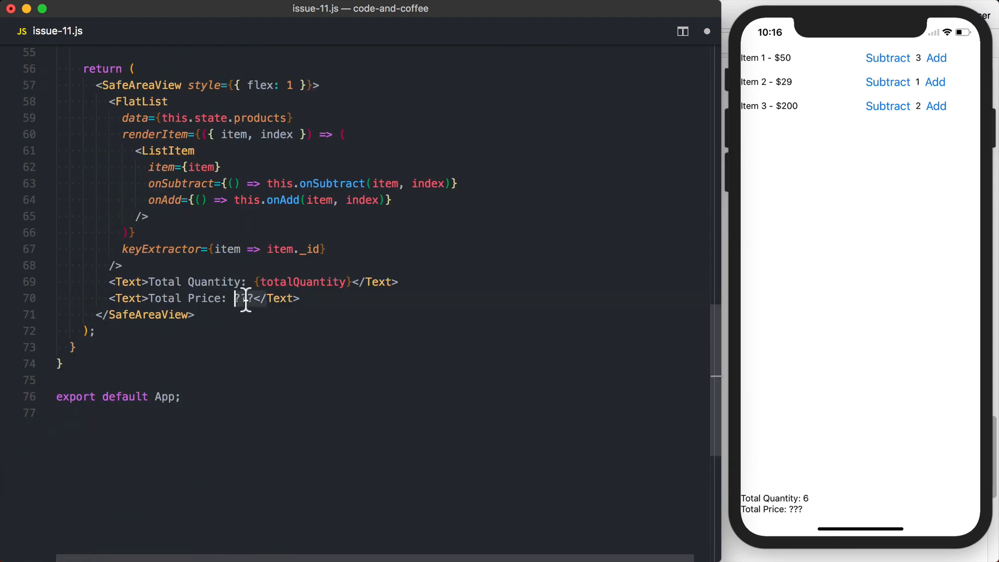
pyautogui.write('{total')
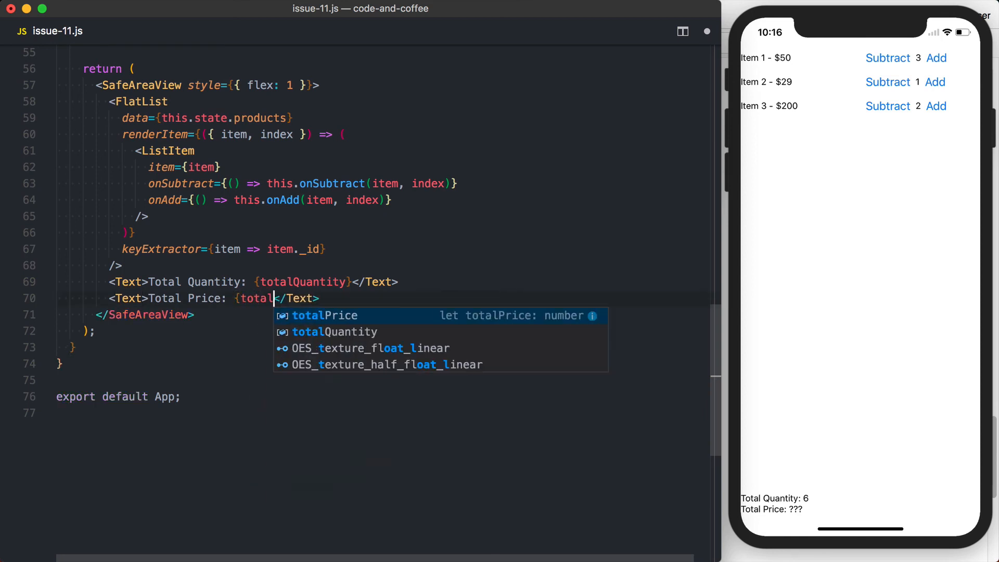
pyautogui.press('Tab')
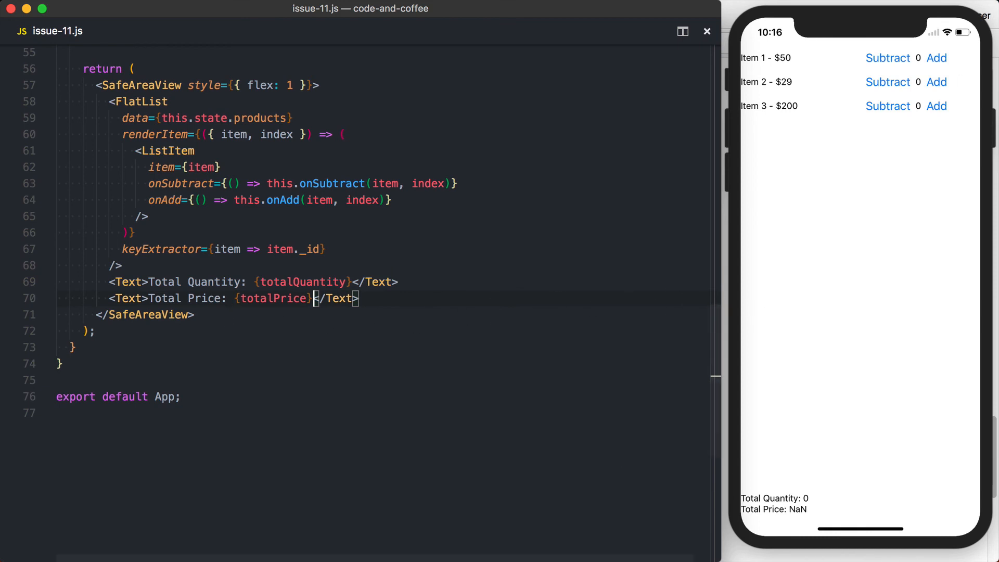
# - Make product prices plain numbers (50, 29, 200) and add Items 3 and 1 to check totals
pyautogui.click(936, 106)
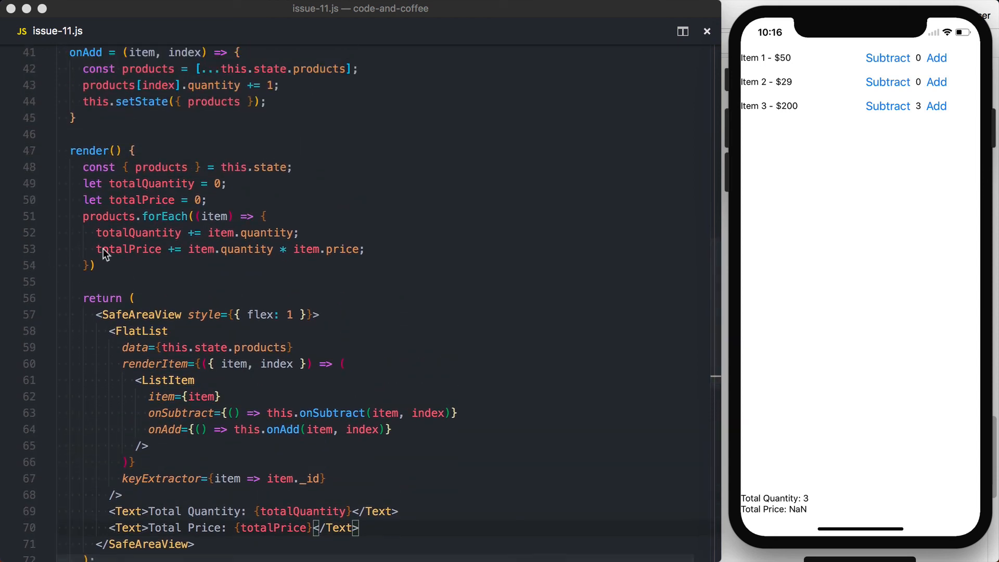
pyautogui.doubleClick(128, 249)
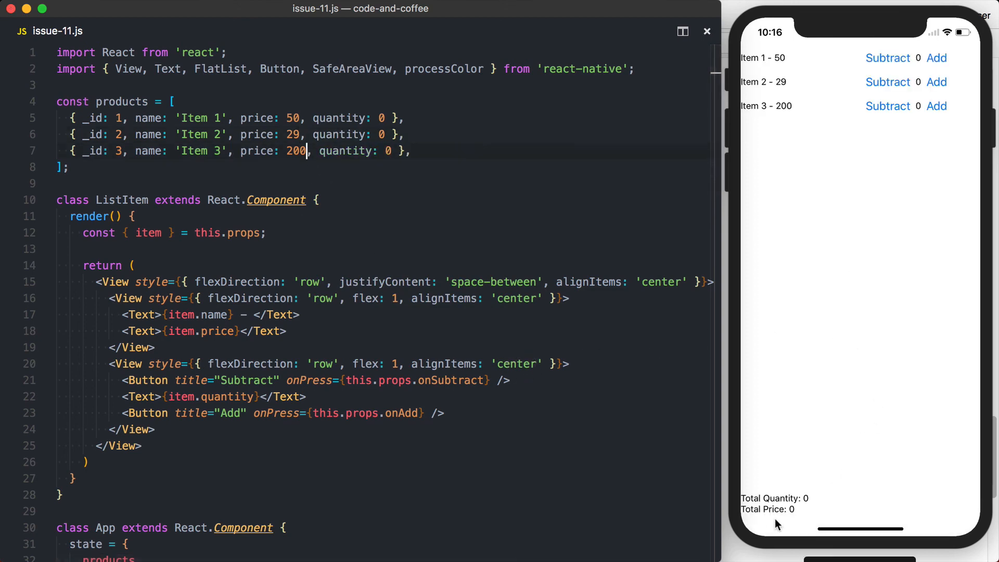
pyautogui.click(935, 106)
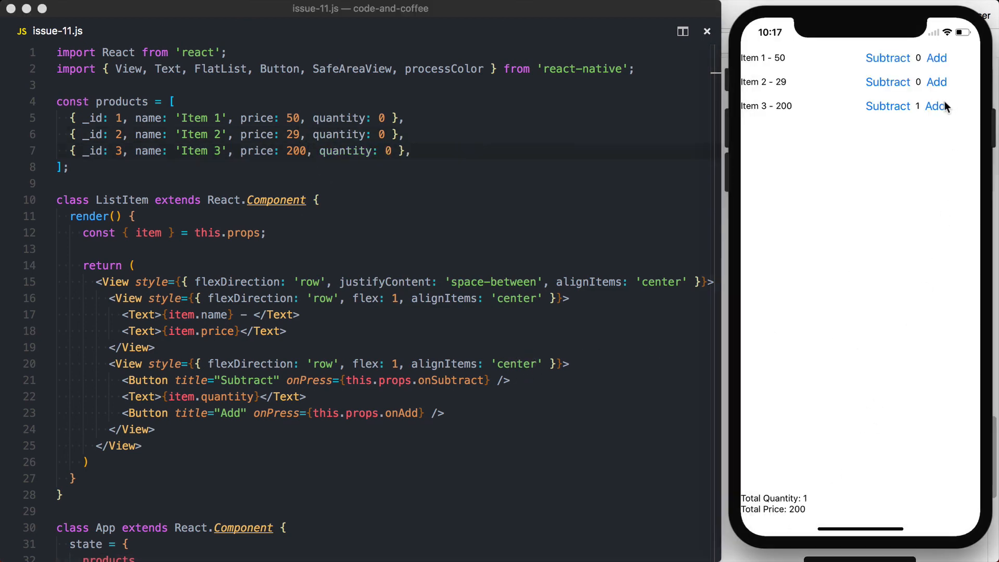
pyautogui.click(936, 58)
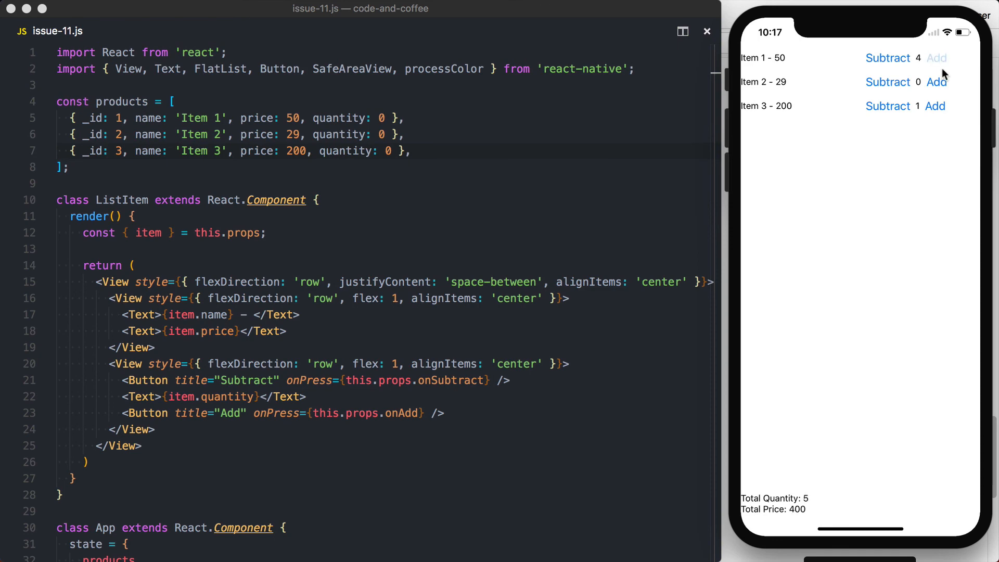
pyautogui.click(936, 57)
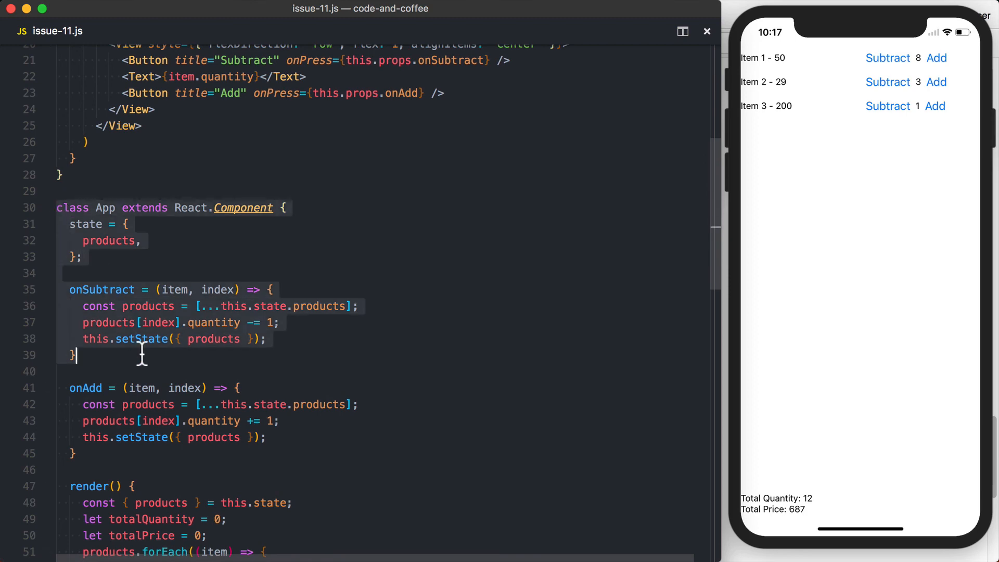
pyautogui.scroll(-3)
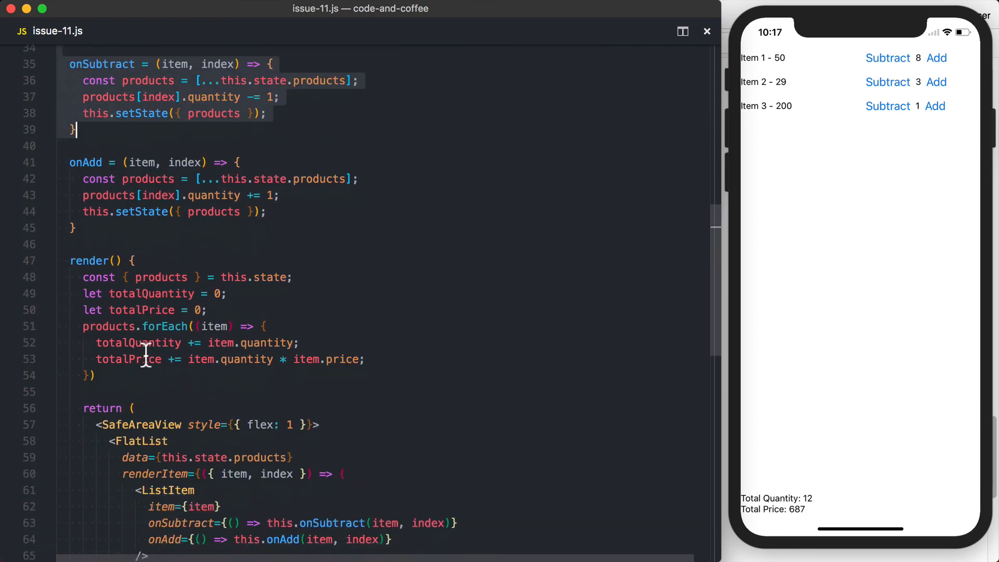
pyautogui.scroll(-3)
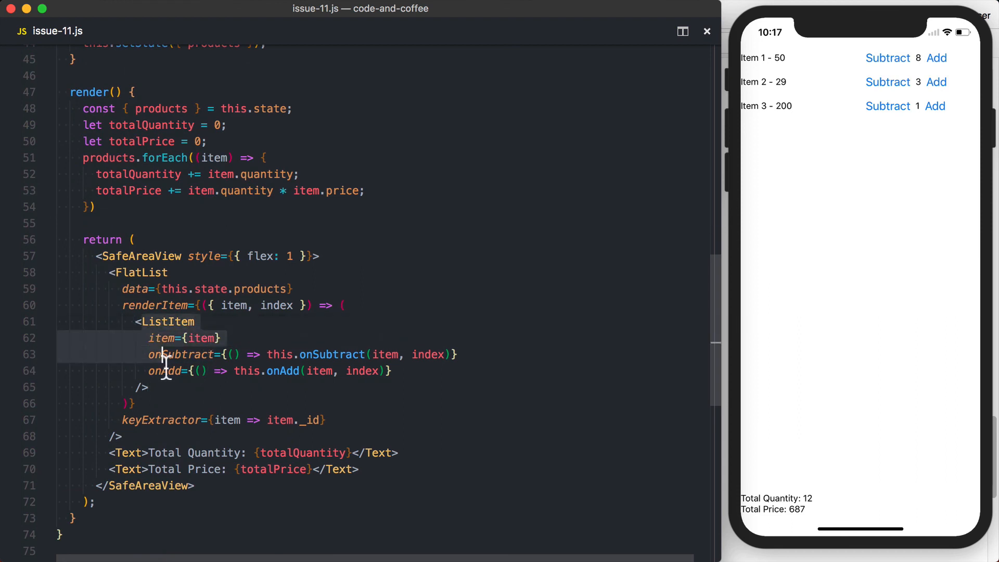
pyautogui.moveTo(185, 354)
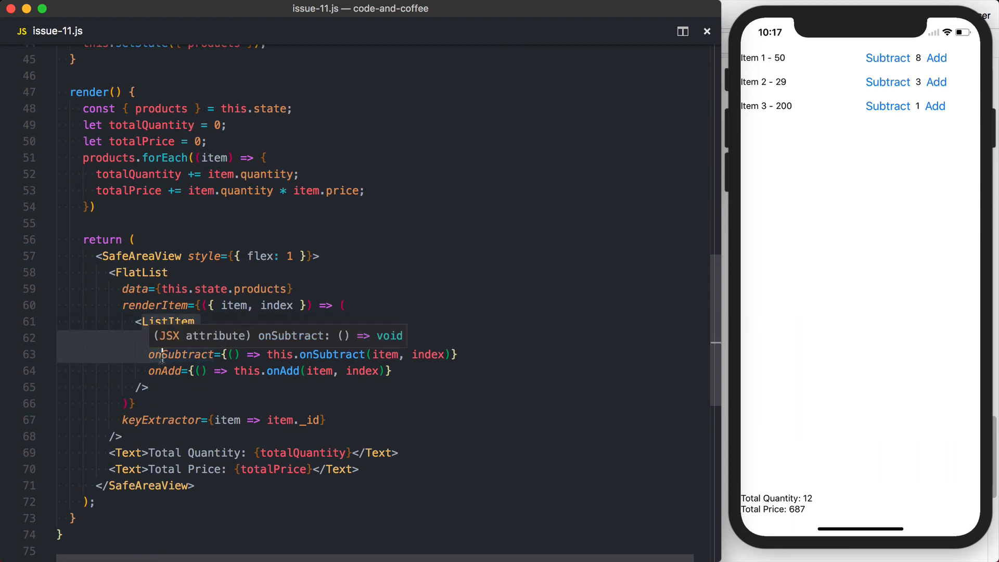
pyautogui.moveTo(165, 384)
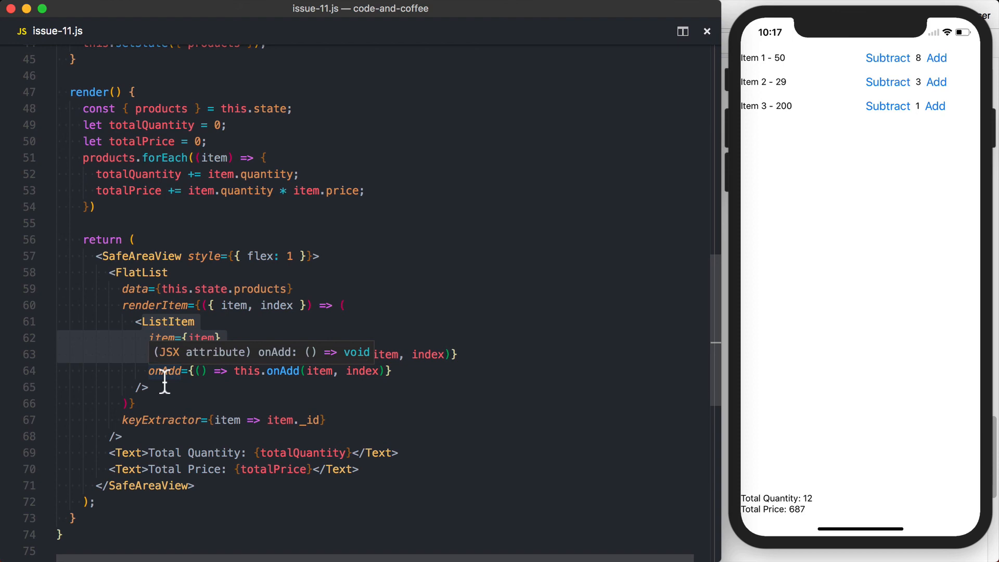
pyautogui.write('onSubtract={() => this.onSubtract(item, index)}')
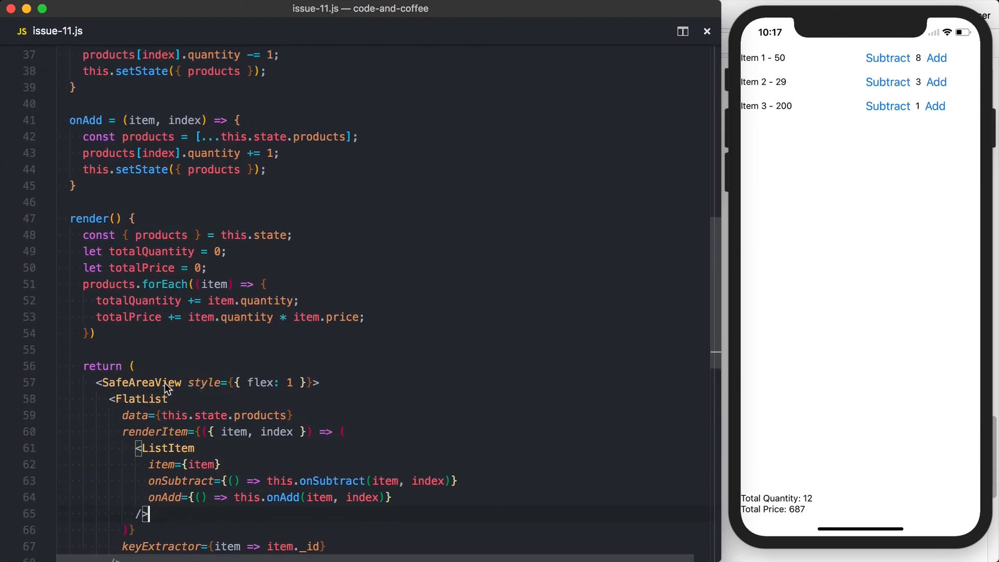
pyautogui.scroll(-3)
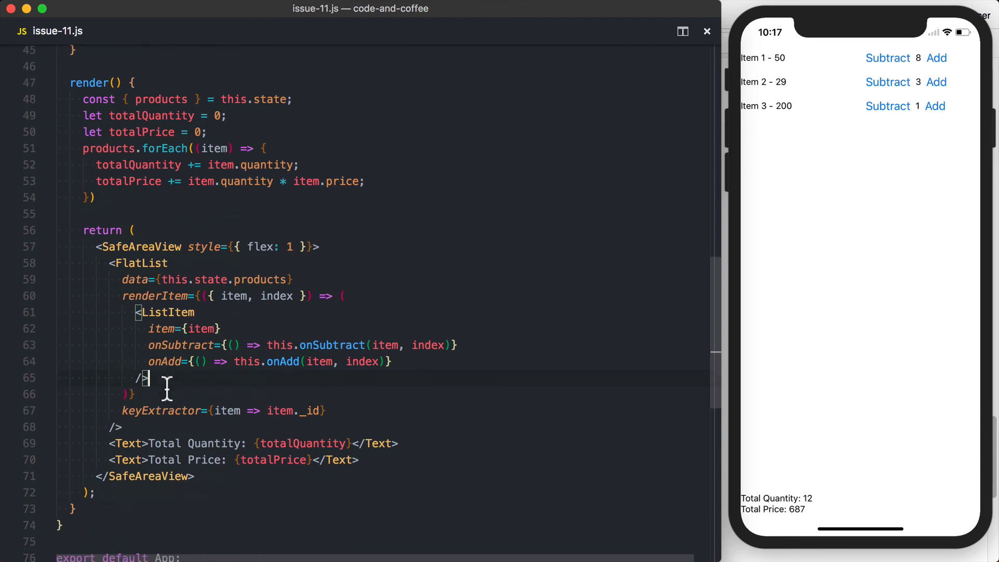